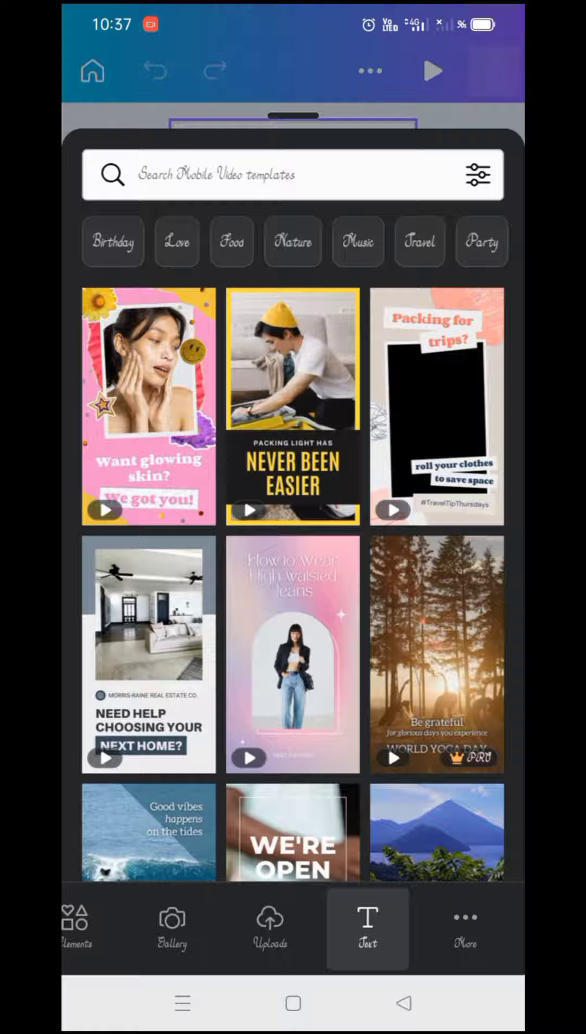
Add a body text box to the blank vertical design.
left_click(367, 929)
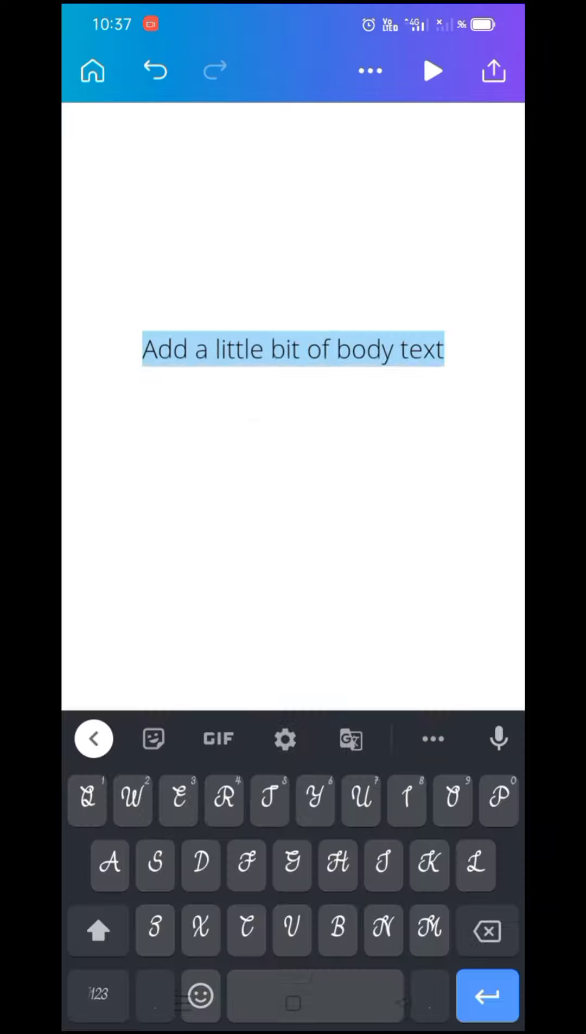
Replace the placeholder with 'Hello Buddies', correcting Buddy to Buddies, and finish editing.
left_click(292, 349)
type("He")
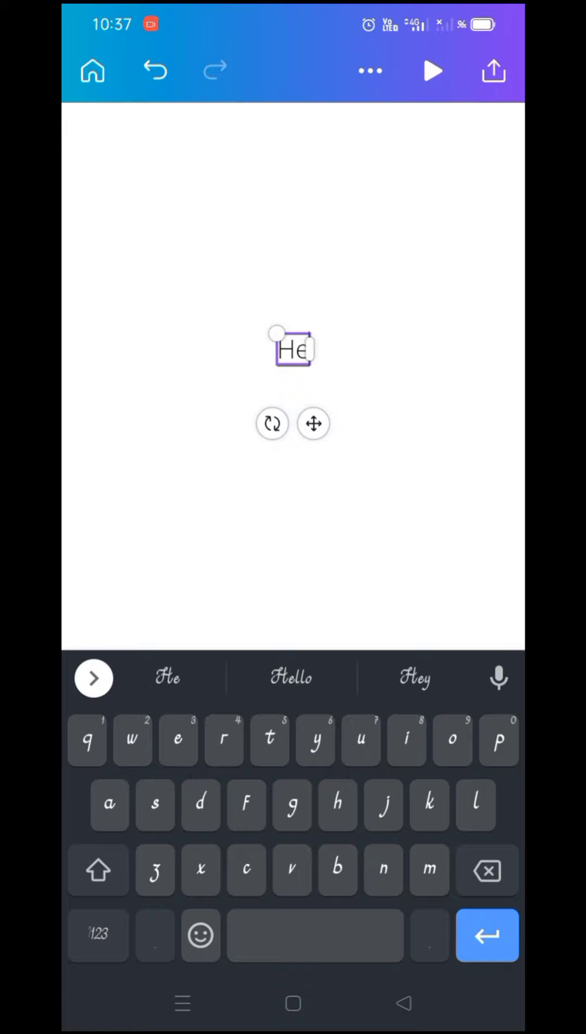
type("l")
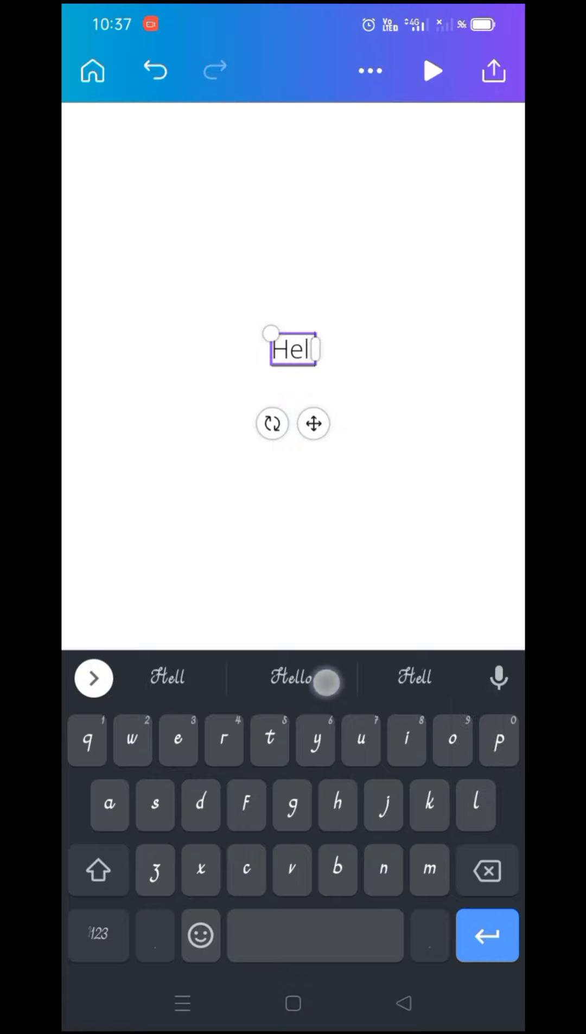
type("o")
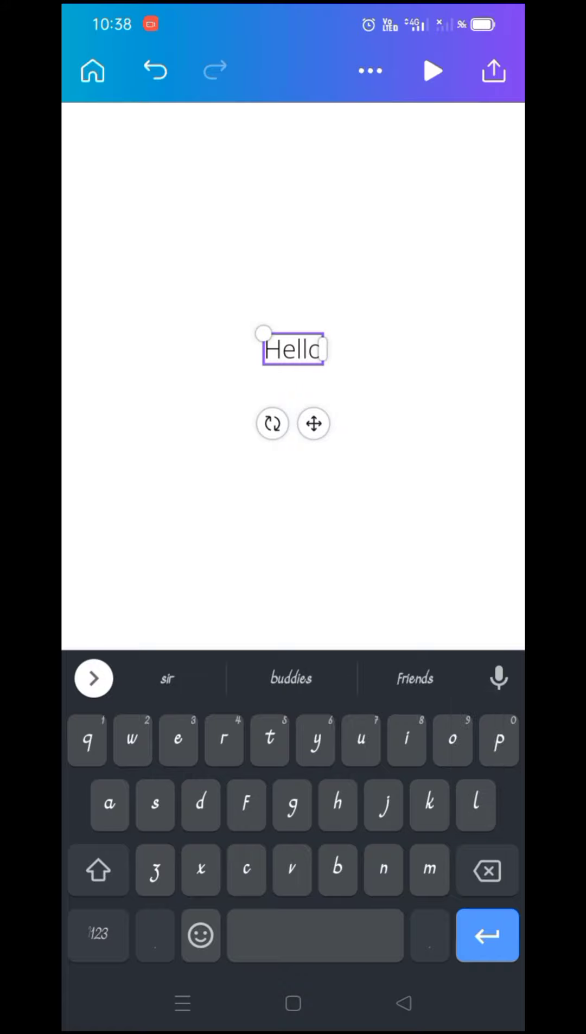
left_click(98, 870)
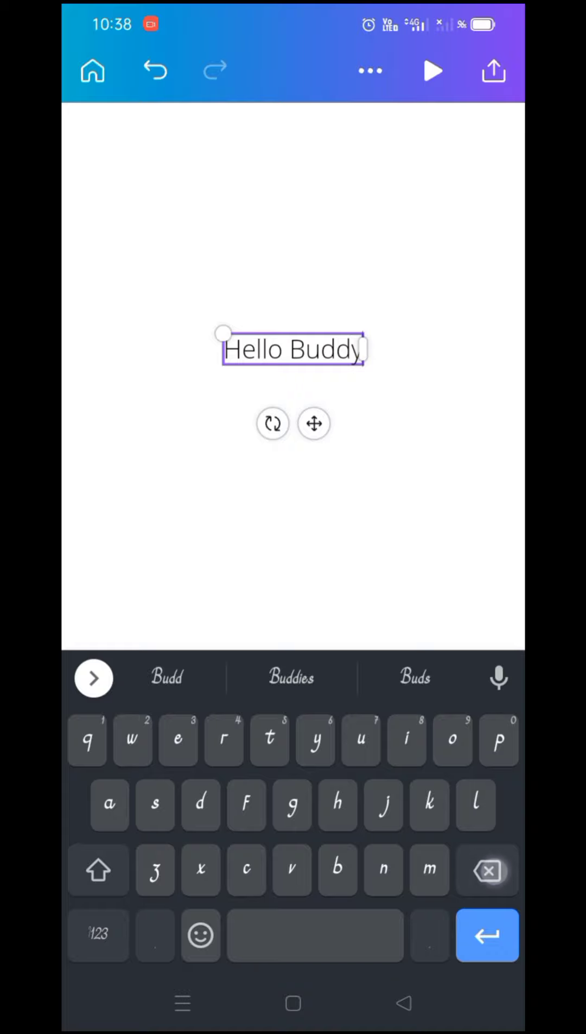
left_click(486, 870)
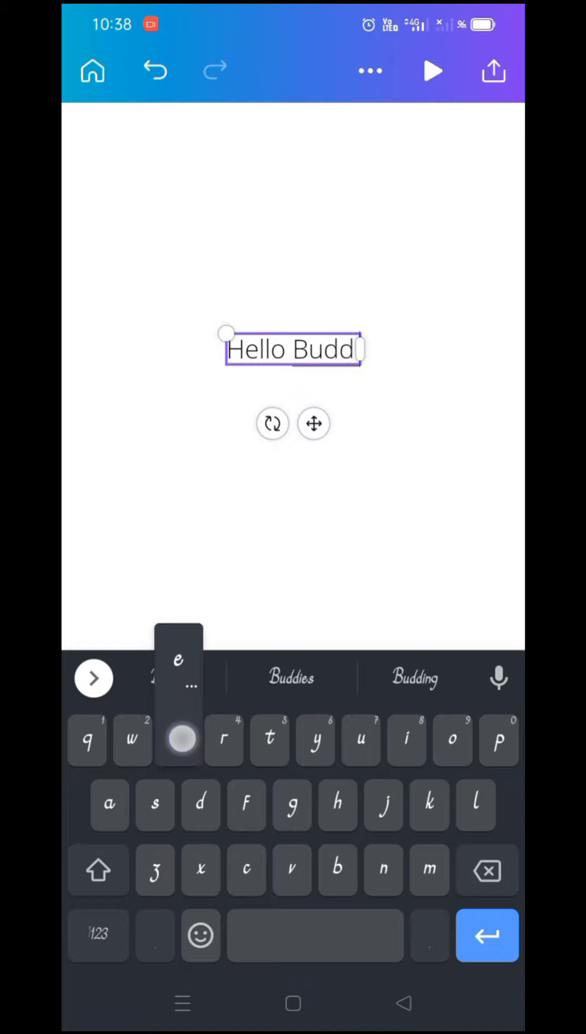
left_click(291, 678)
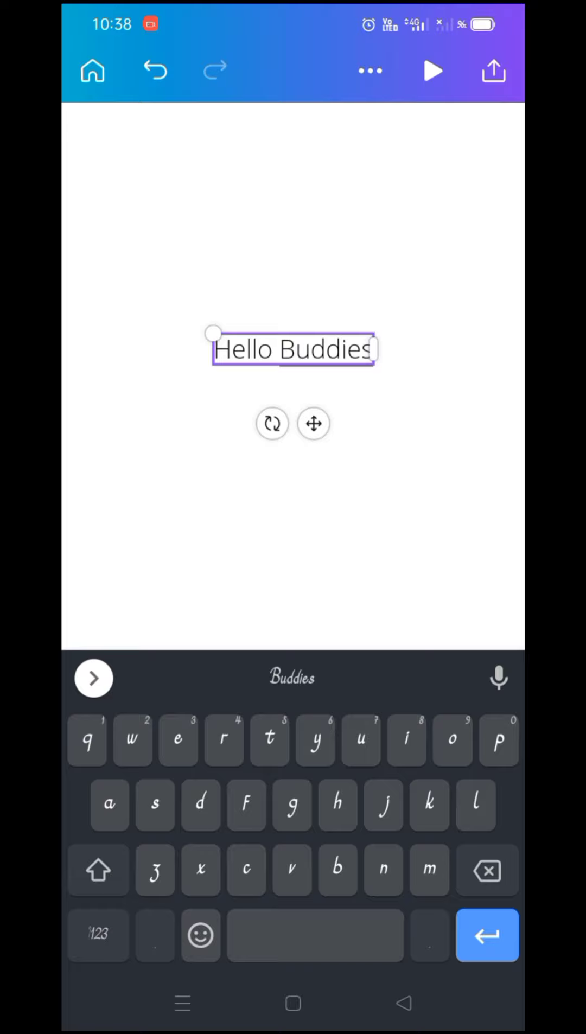
left_click(291, 350)
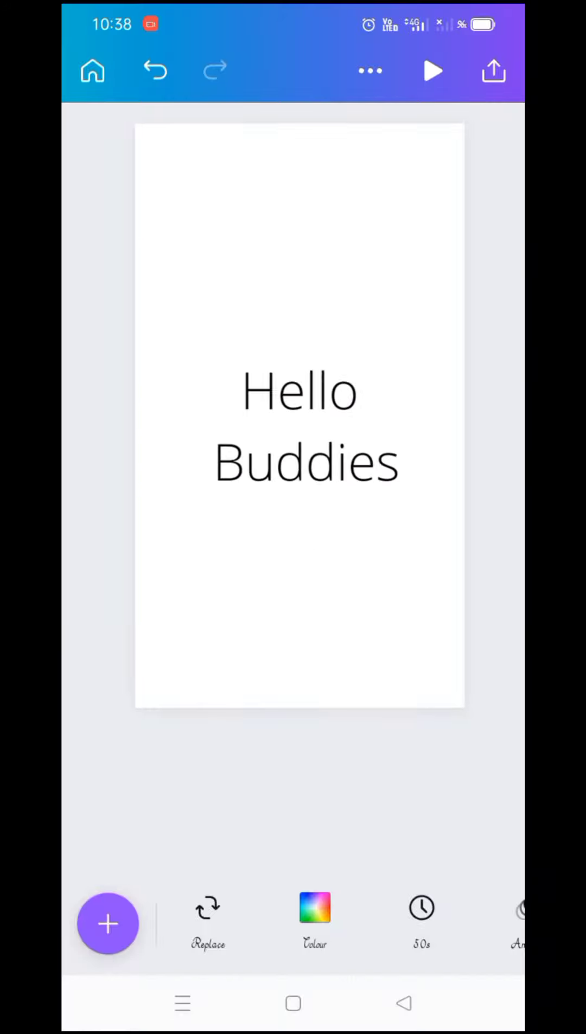
Select the Hello Buddies text box, leaving the font unchanged.
left_click(297, 422)
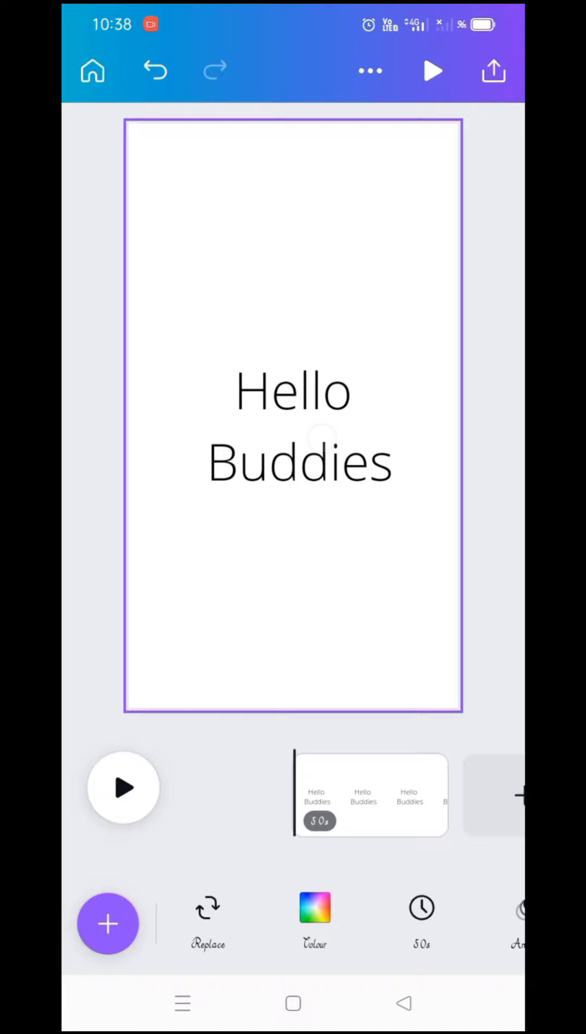
left_click(293, 429)
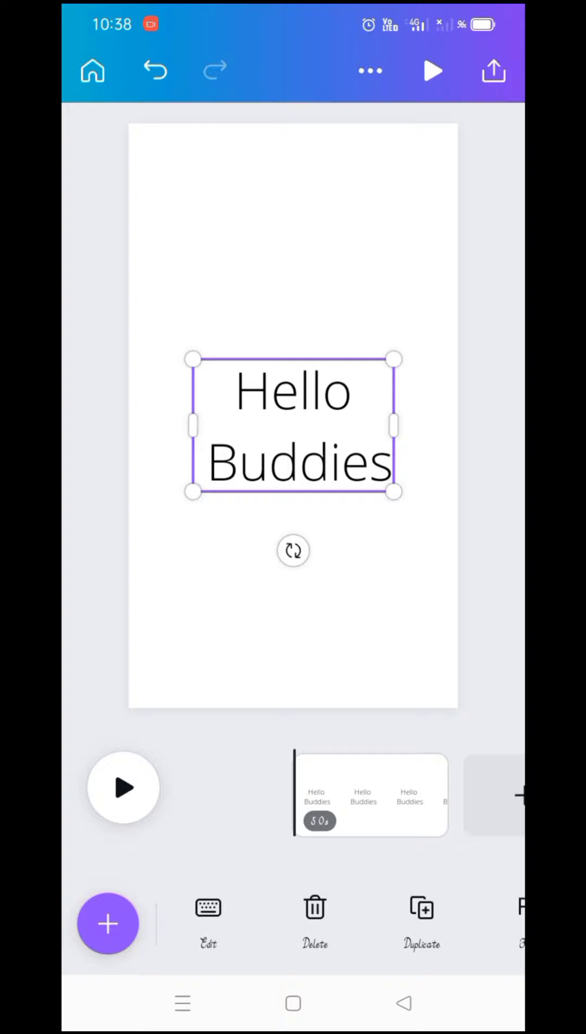
scroll("left", 3)
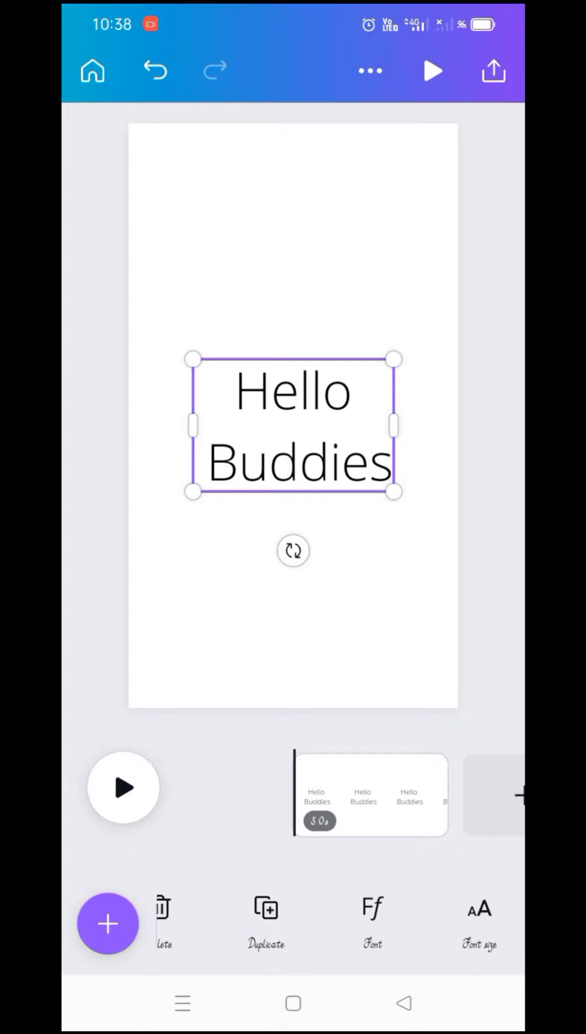
scroll("left", 3)
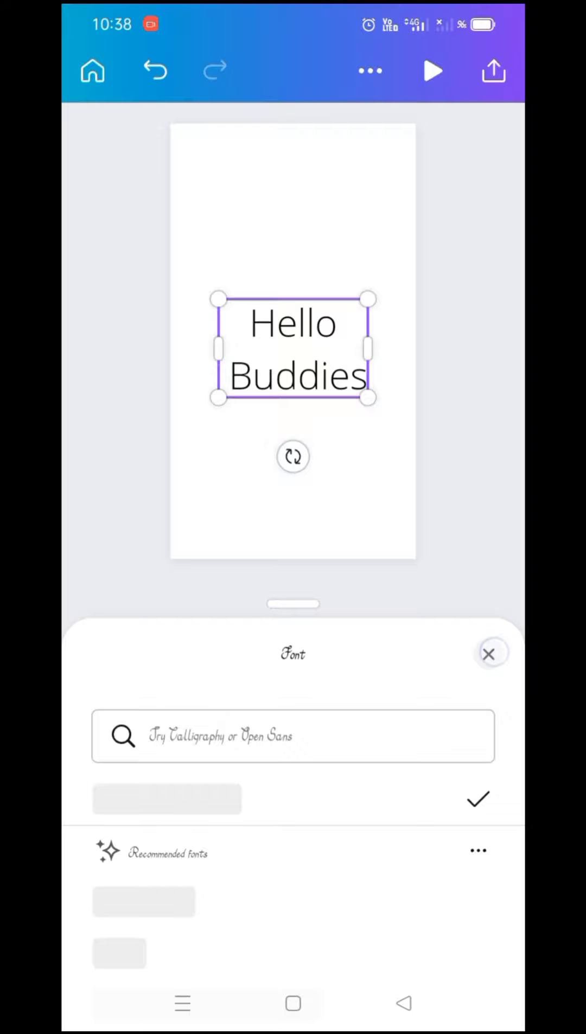
left_click(490, 653)
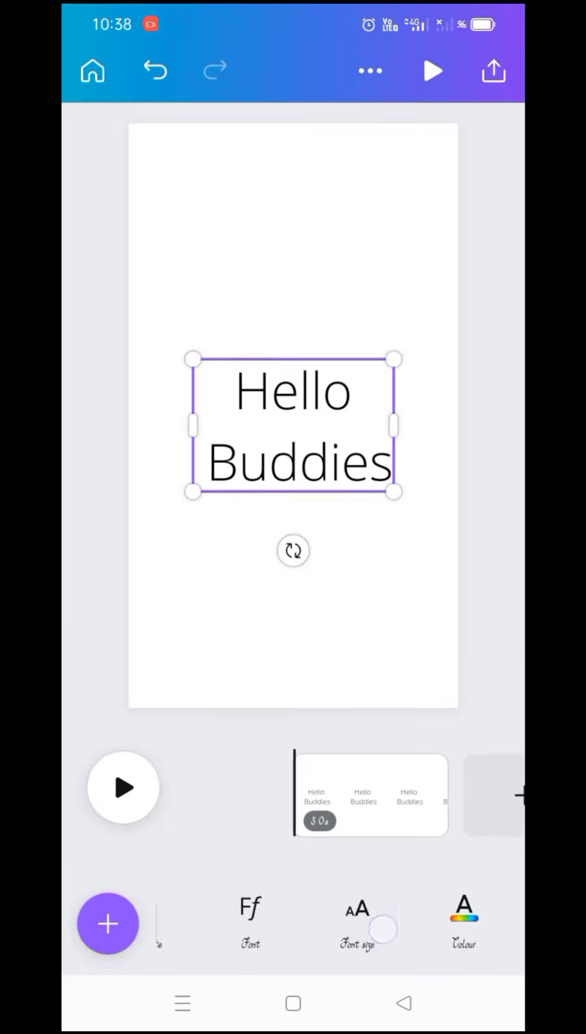
Enlarge the text to the maximum font size so it fills the page width.
left_click(366, 924)
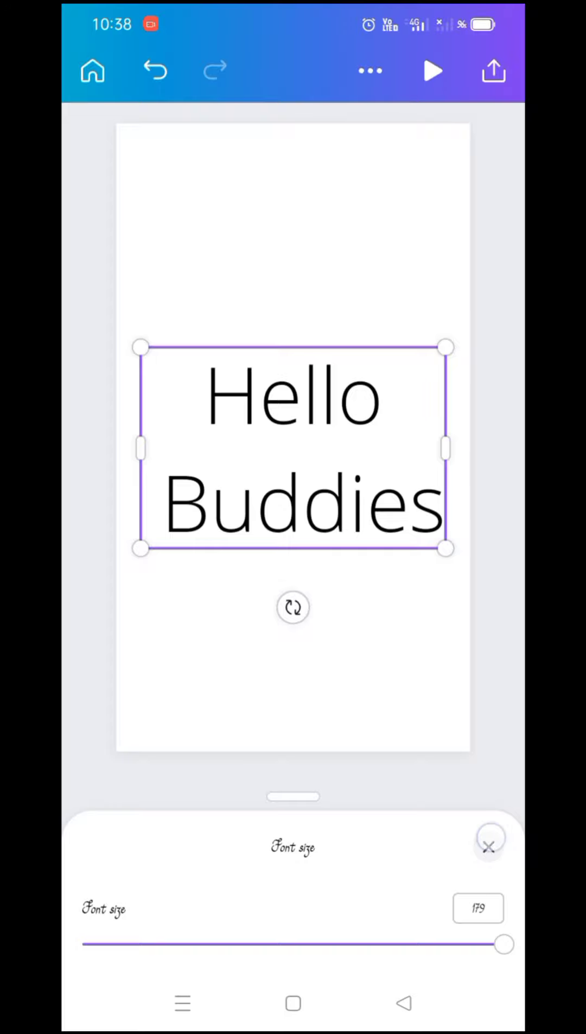
left_click(489, 847)
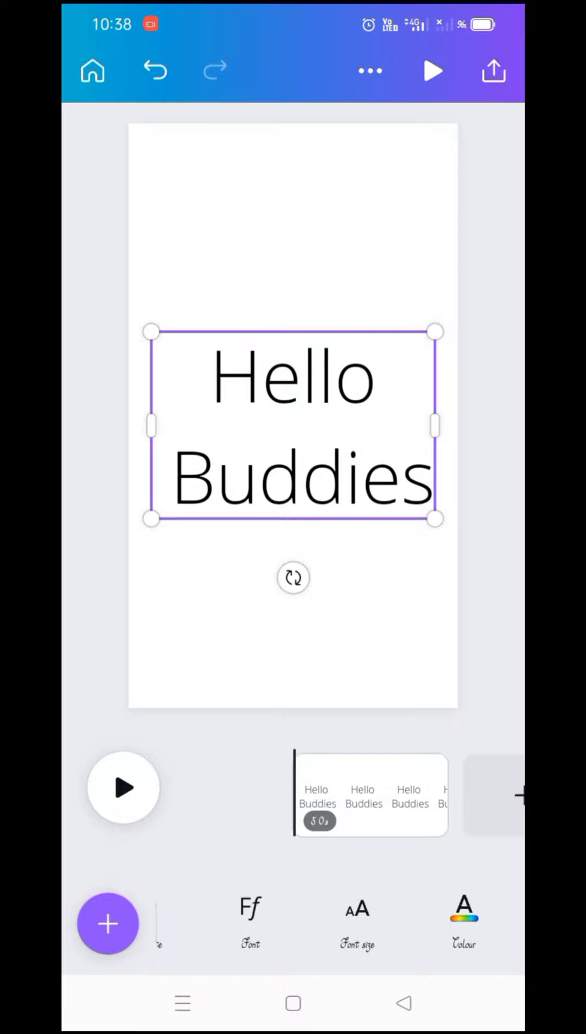
scroll("left", 3)
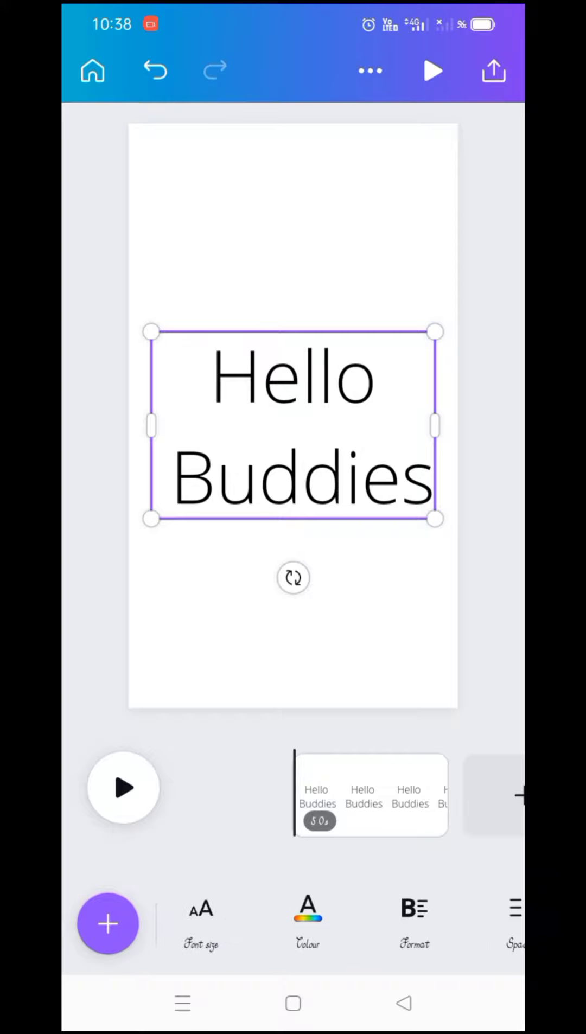
left_click(308, 914)
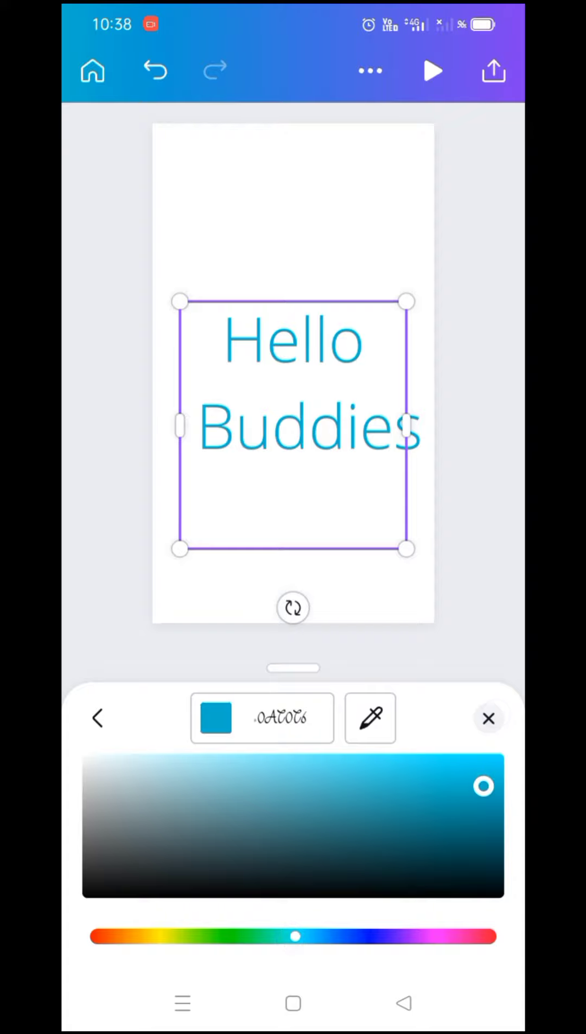
Keep the teal text colour and close the colour picker.
left_click(488, 718)
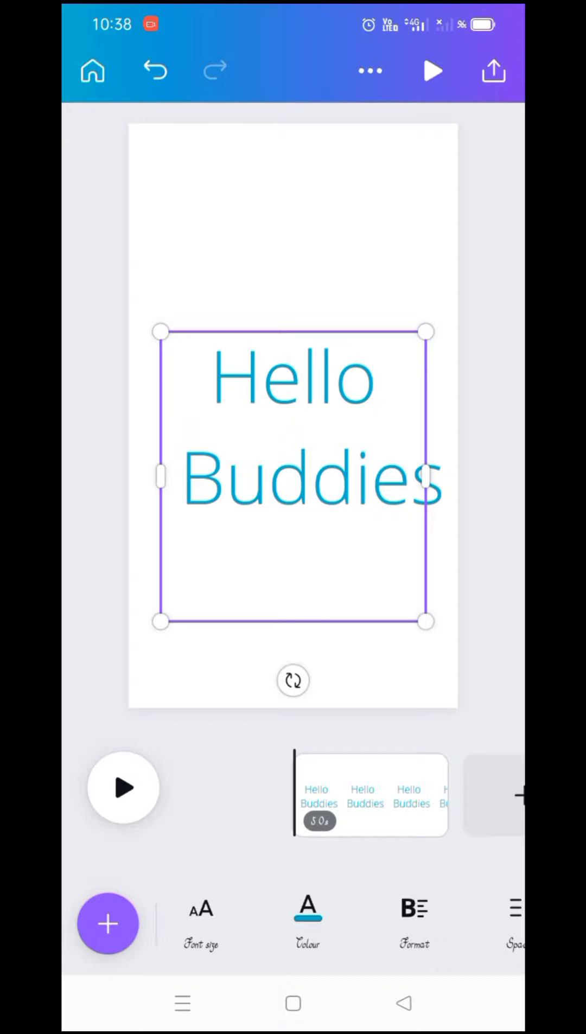
Make the Hello Buddies text bold and italic.
left_click(414, 924)
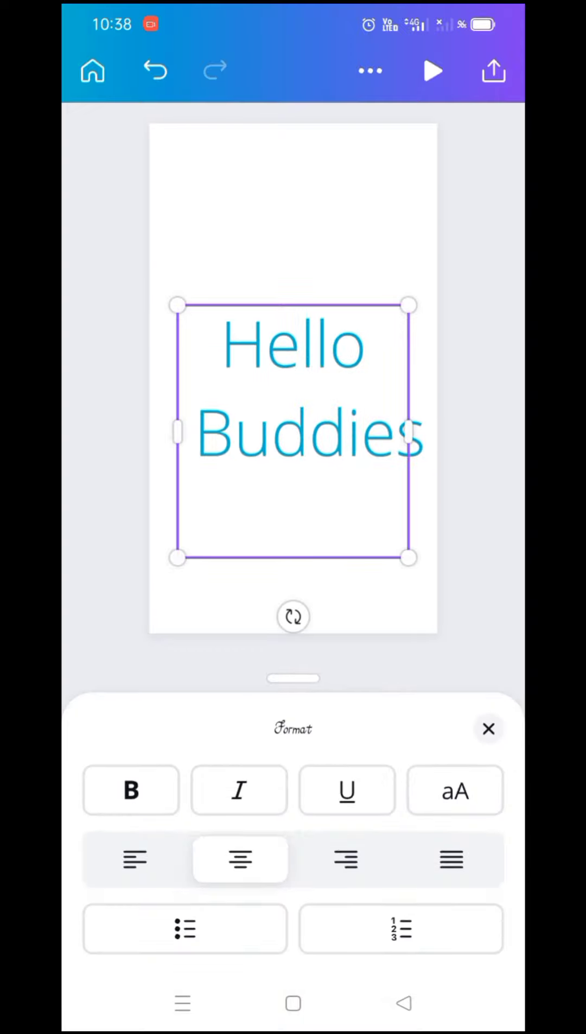
left_click(130, 790)
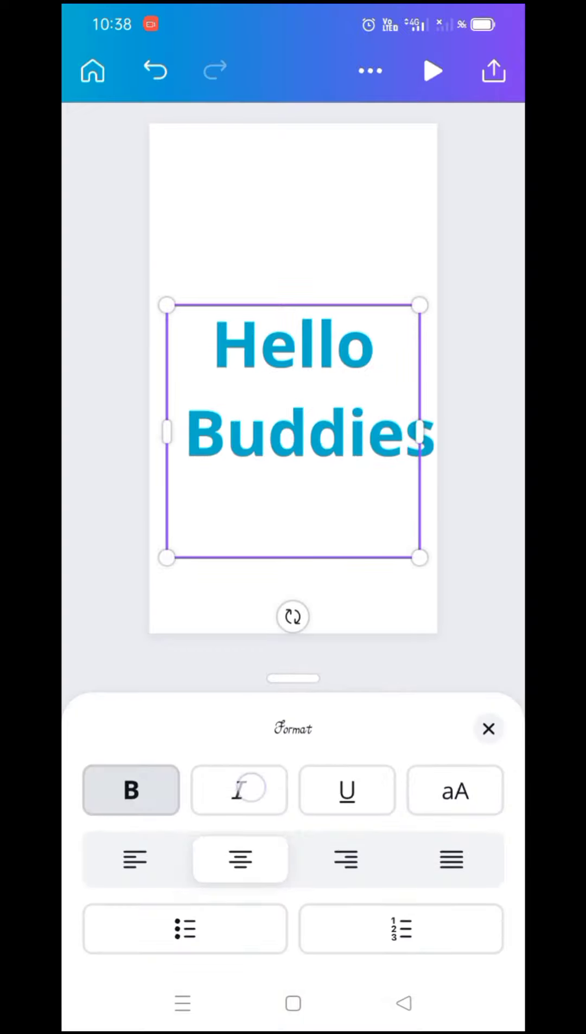
left_click(239, 790)
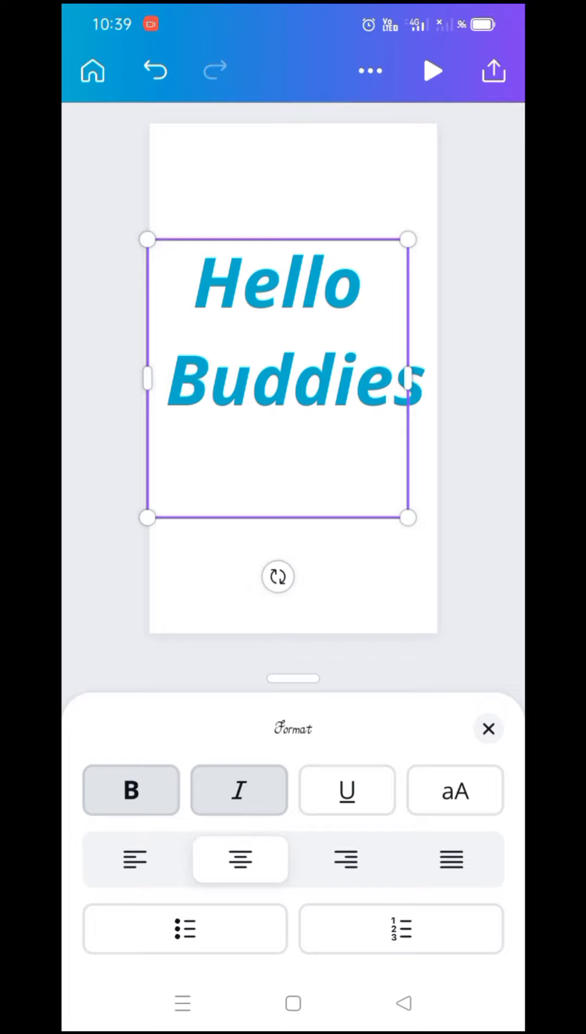
left_click(488, 729)
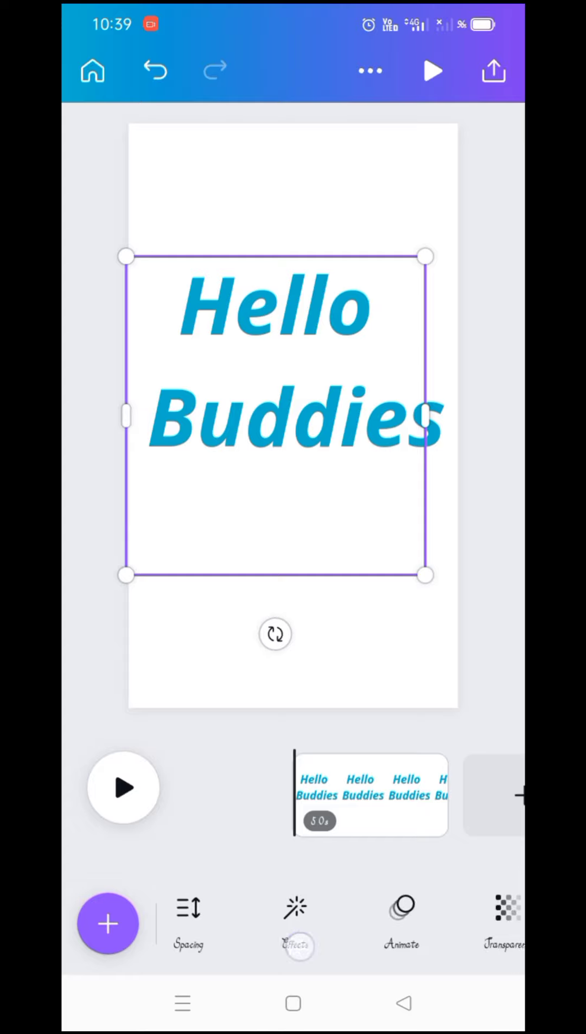
scroll("left", 3)
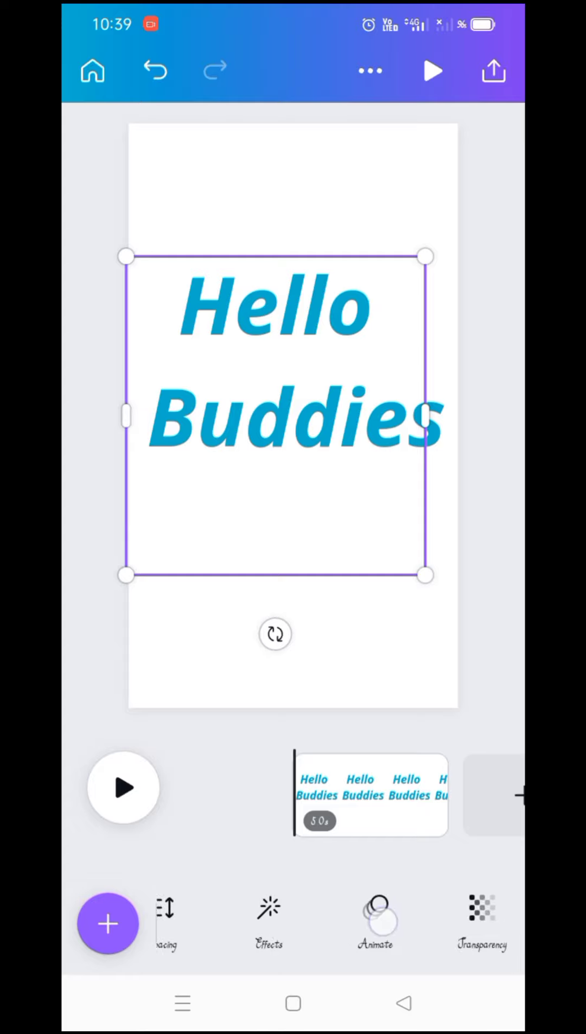
Apply the Typewriter animation from the Simple writing category to the text.
left_click(375, 924)
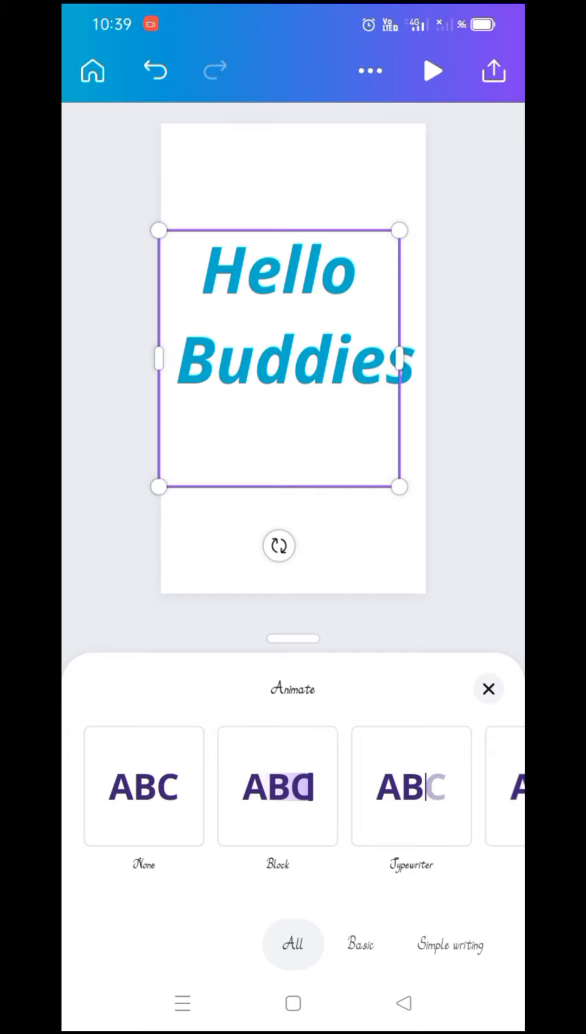
left_click(277, 786)
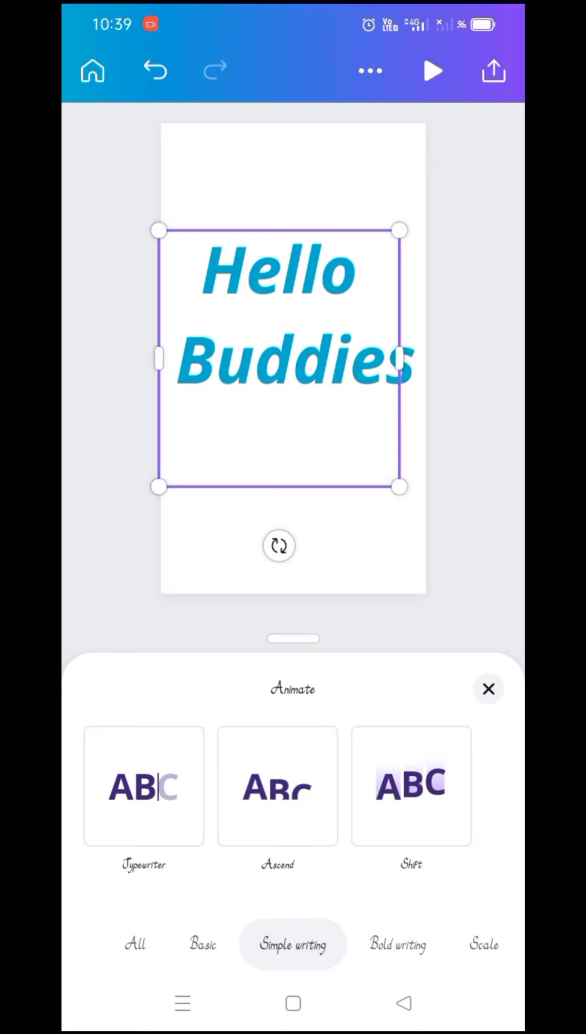
left_click(143, 786)
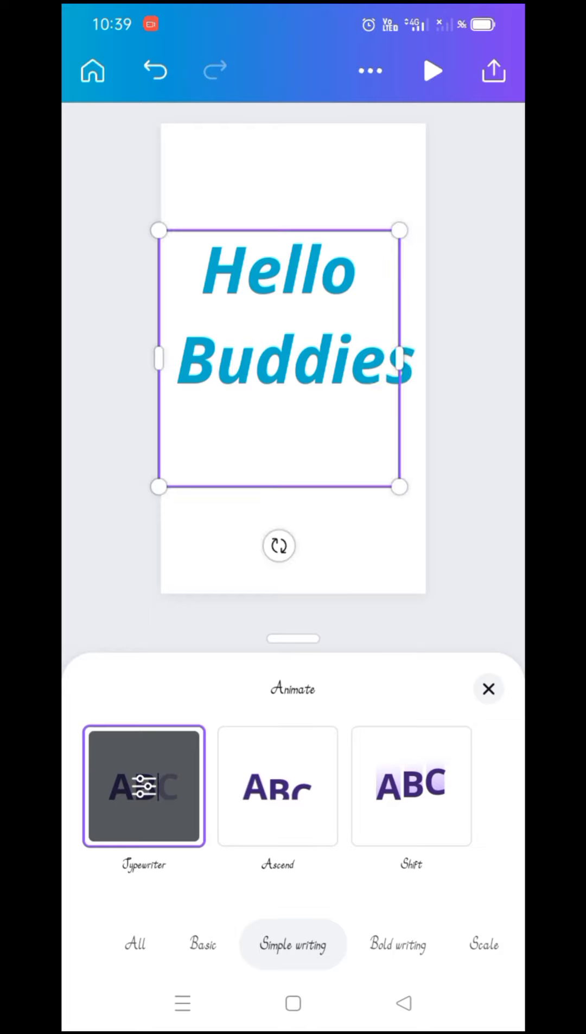
Preview Ascend and Shift animations, then switch to the All animations list.
left_click(277, 785)
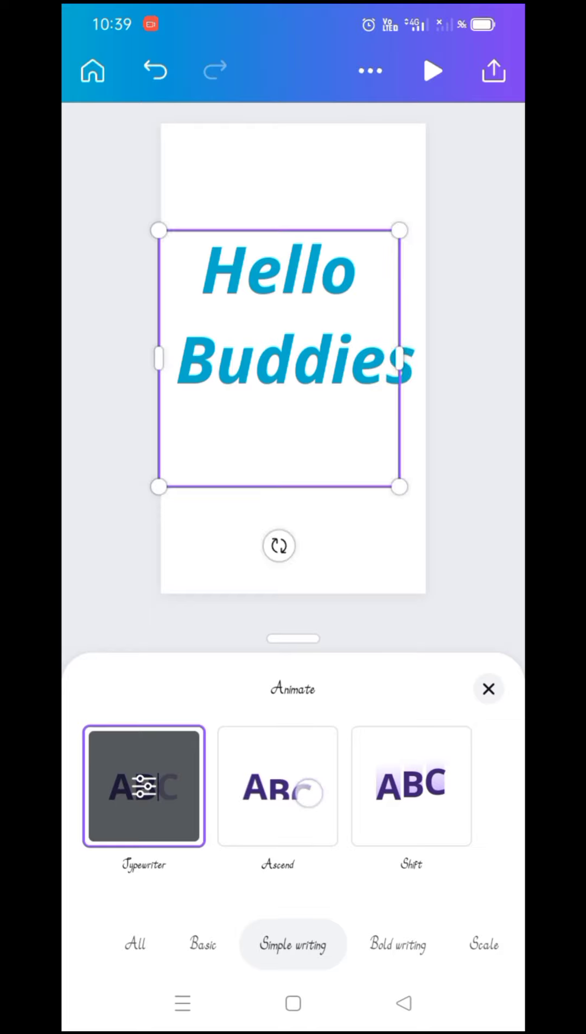
left_click(277, 786)
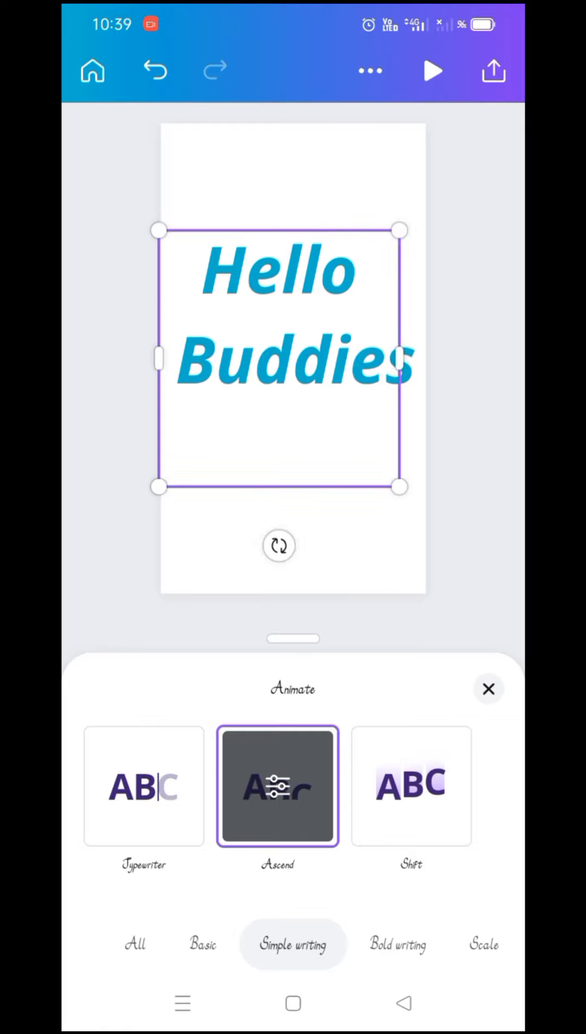
left_click(410, 785)
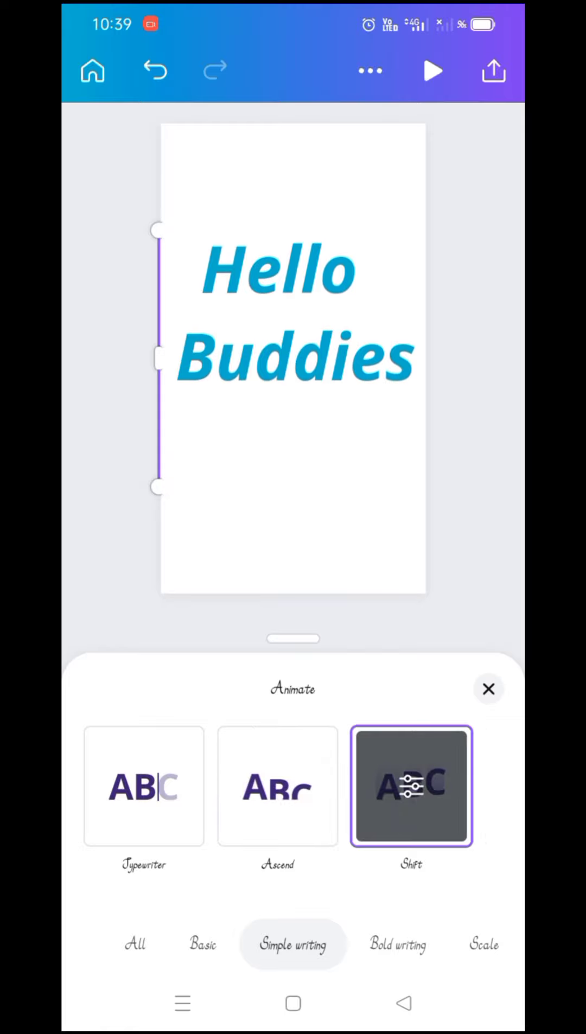
left_click(135, 944)
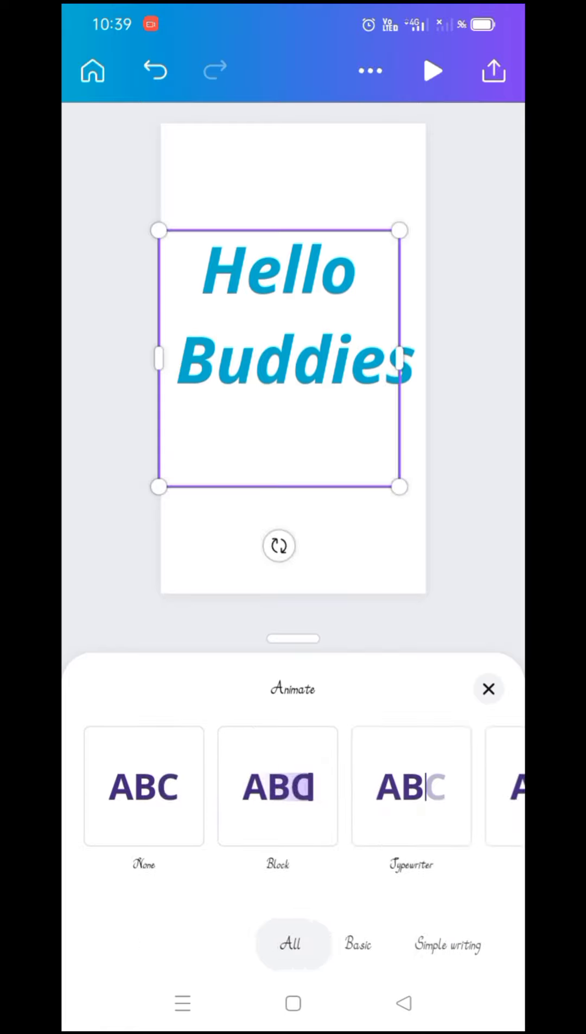
Scroll through all animation styles previewing Burst, Roll, Slate, Fade and Rise.
left_click(411, 787)
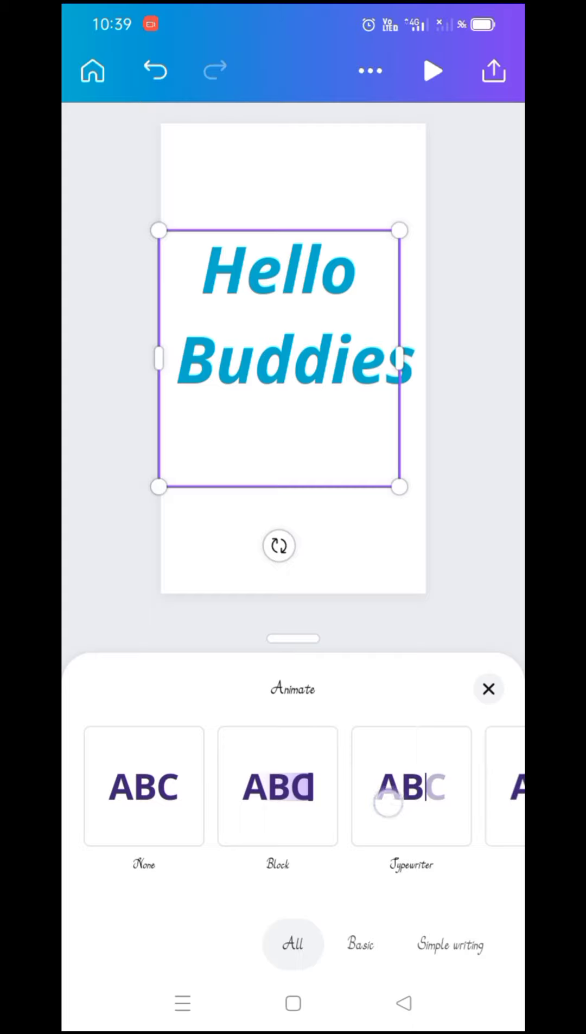
scroll("left", 3)
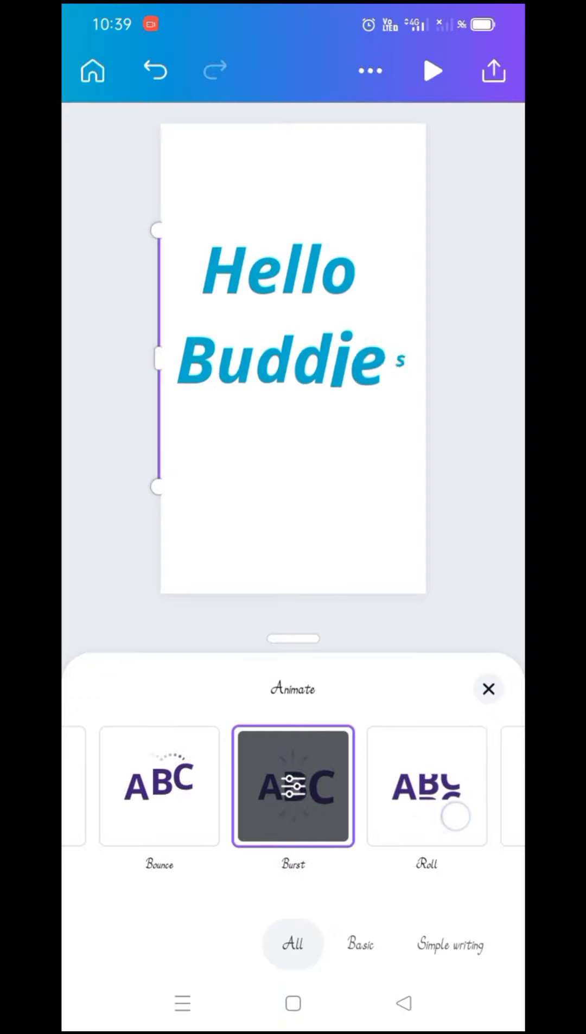
scroll("left", 3)
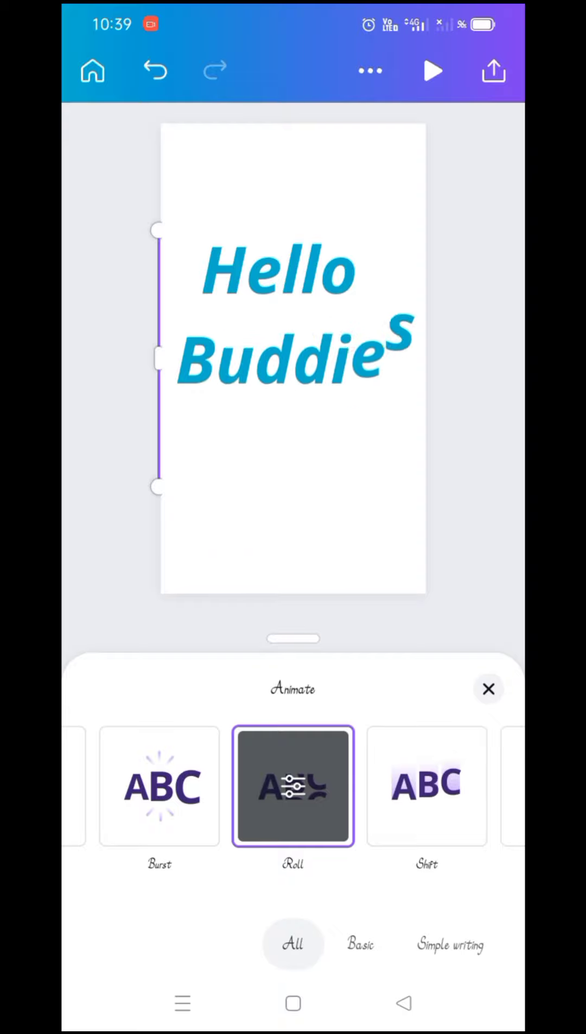
scroll("left", 3)
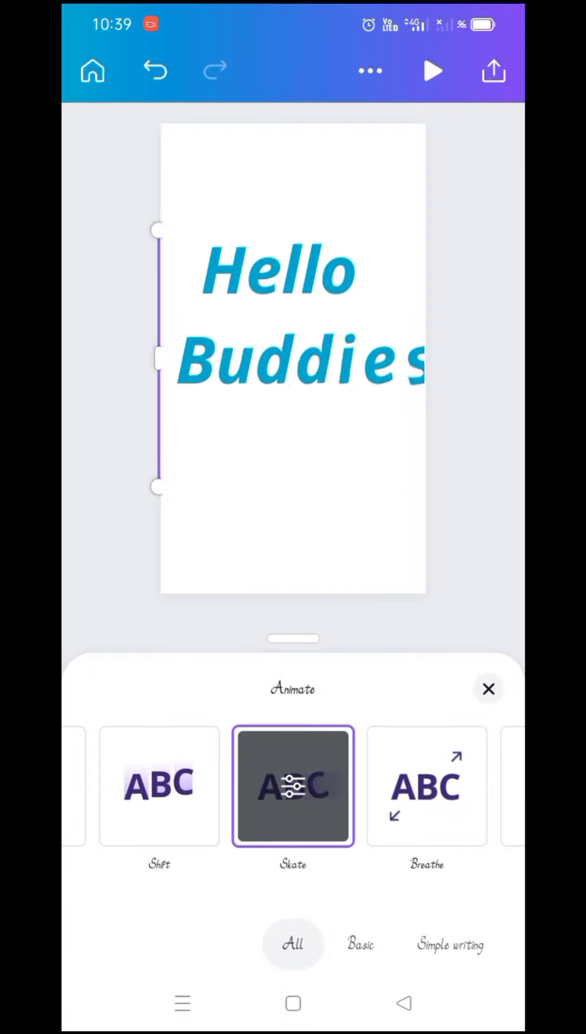
scroll("left", 3)
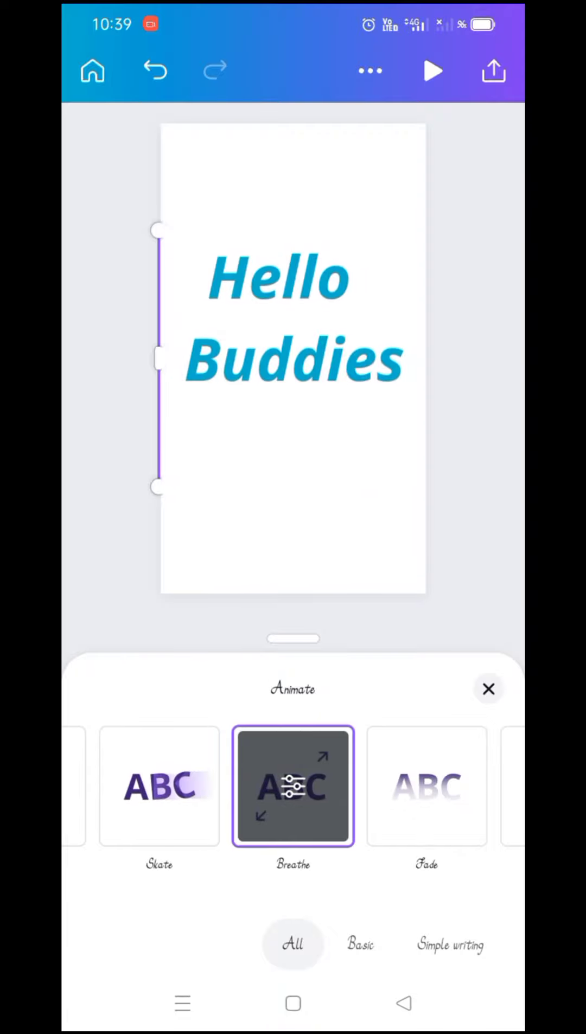
scroll("left", 3)
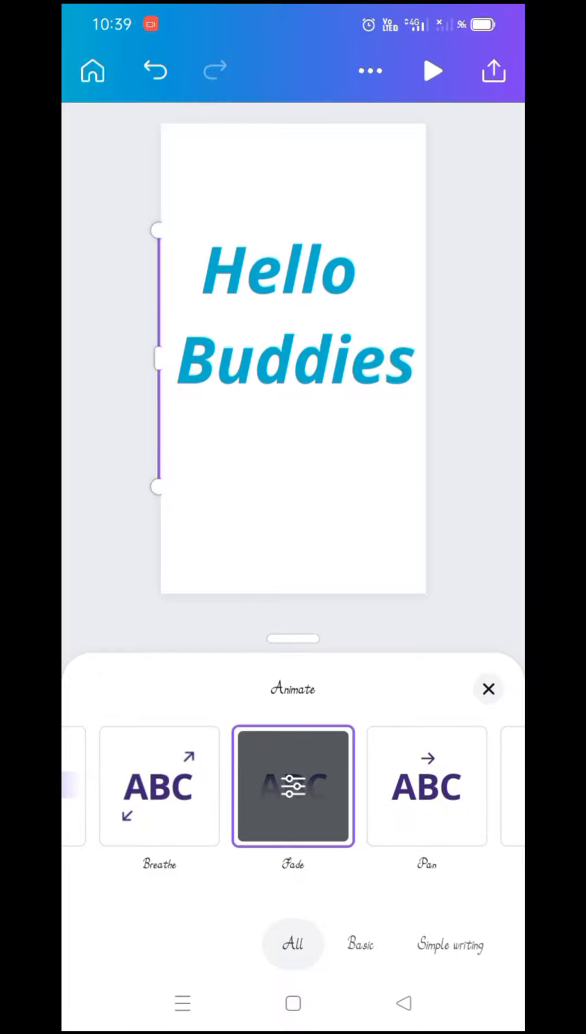
scroll("left", 3)
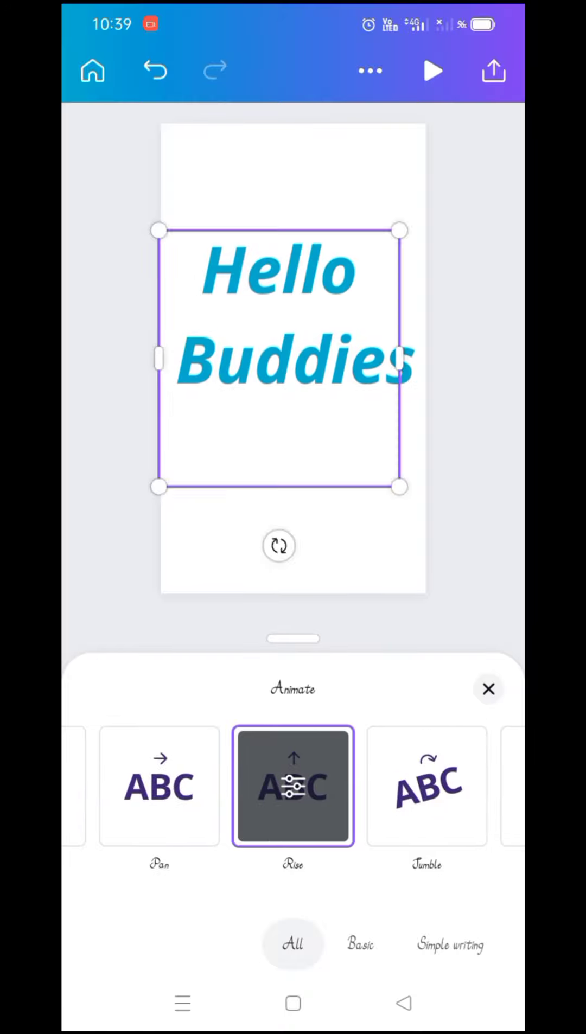
scroll("left", 3)
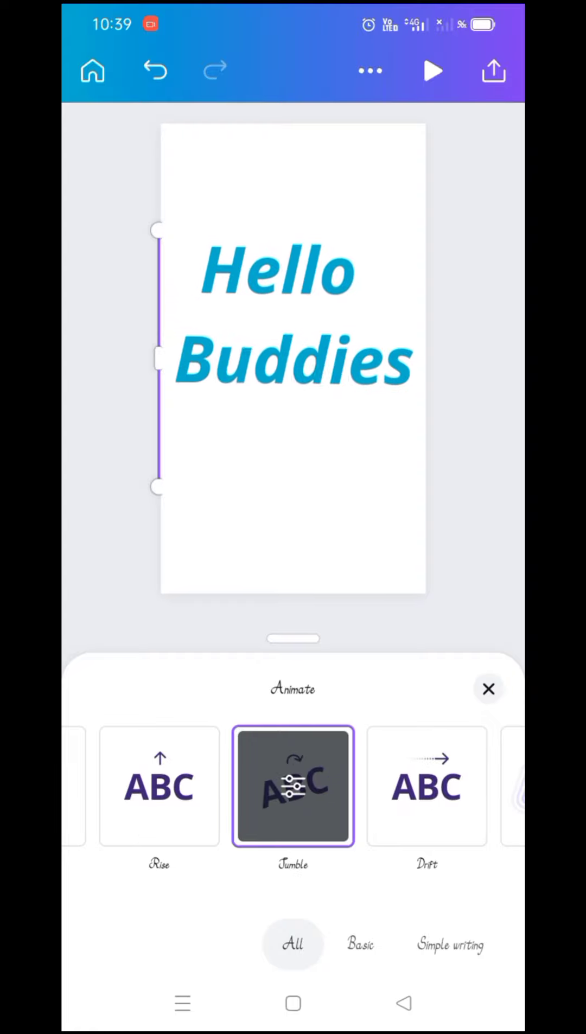
scroll("left", 3)
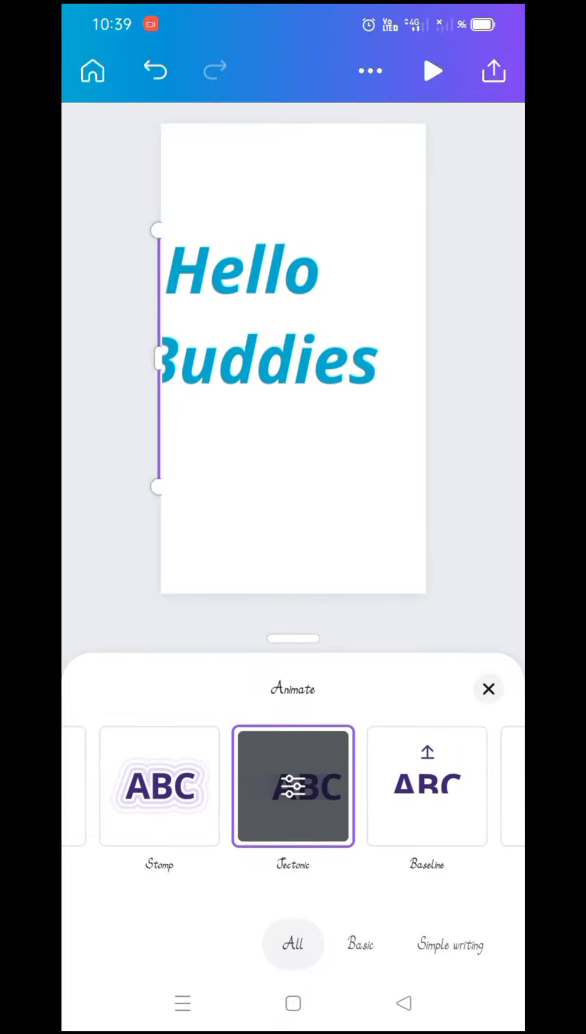
scroll("left", 3)
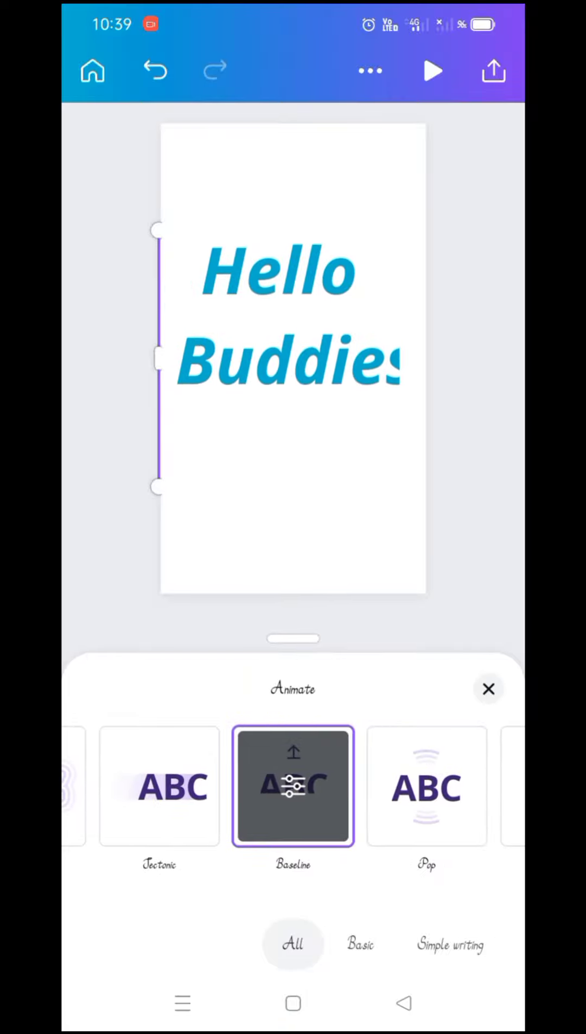
Preview Pop and Neon animations, then close the animation choices.
left_click(291, 317)
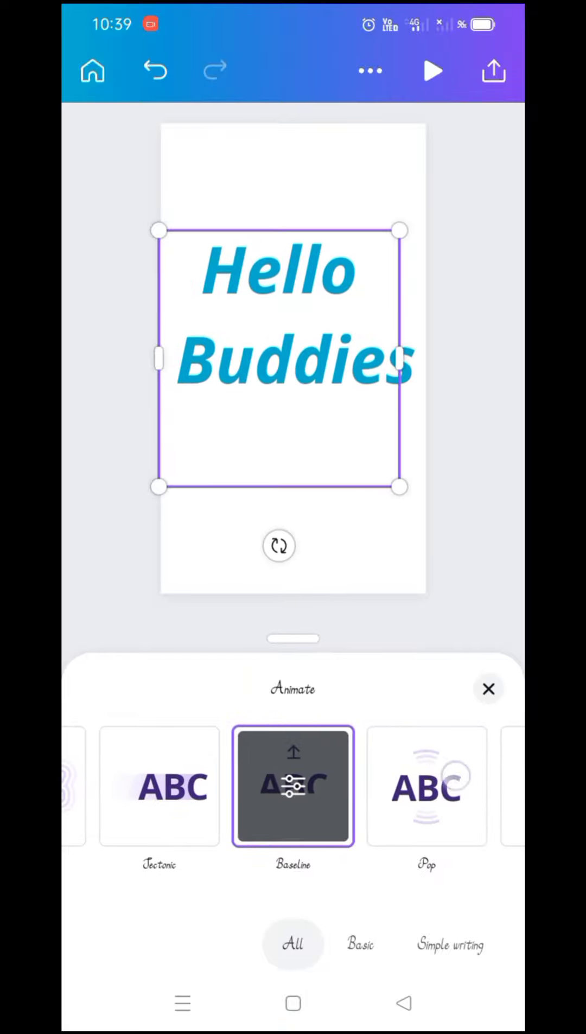
scroll("left", 3)
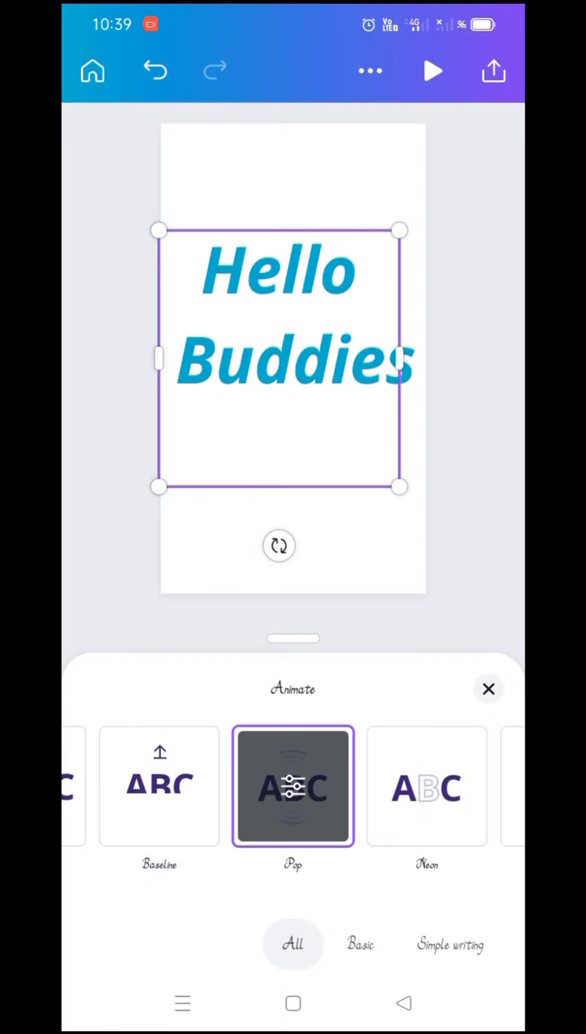
scroll("left", 3)
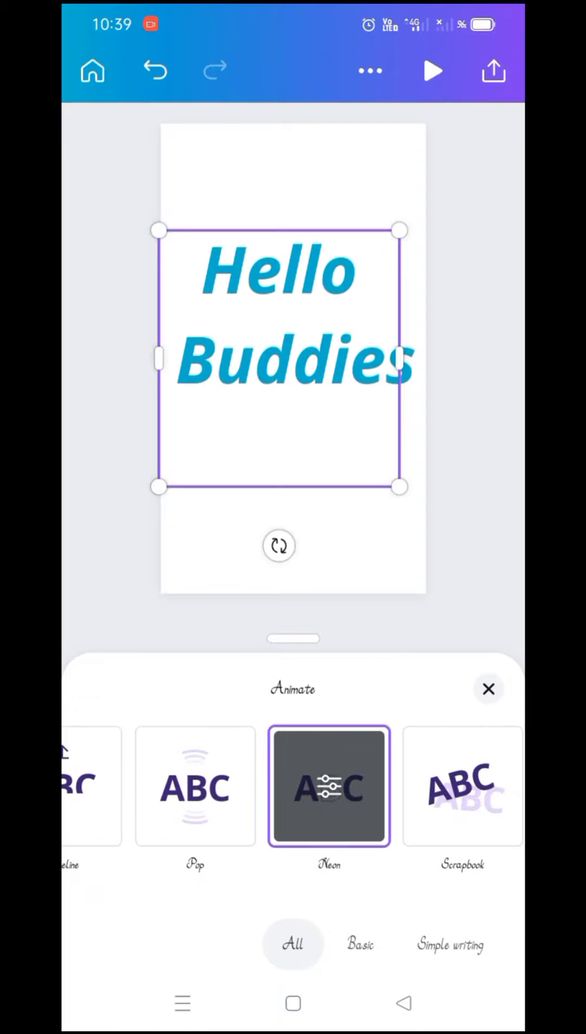
left_click(462, 786)
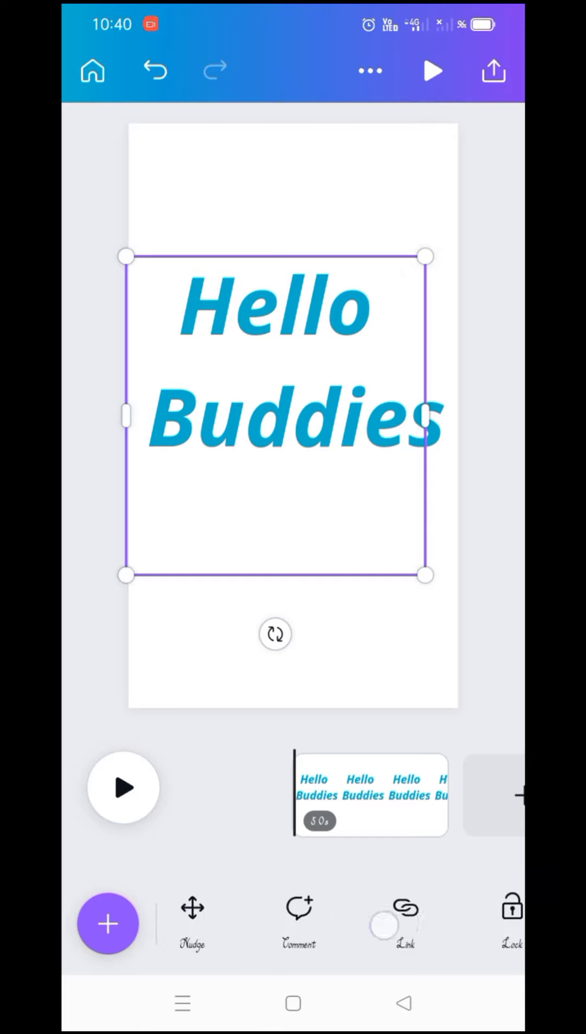
Bring up the text effects options for the Hello Buddies text.
scroll("left", 3)
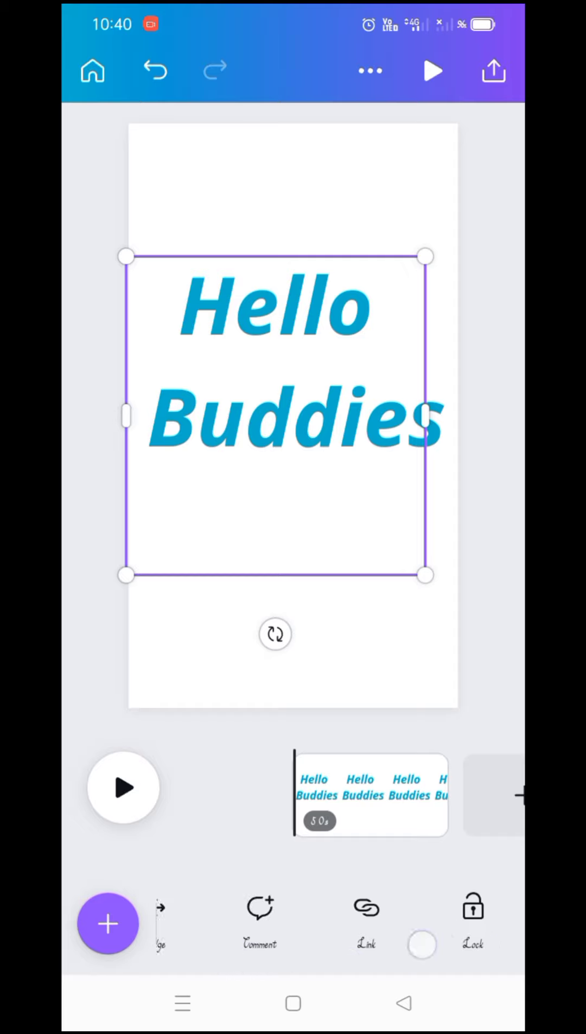
scroll("left", 3)
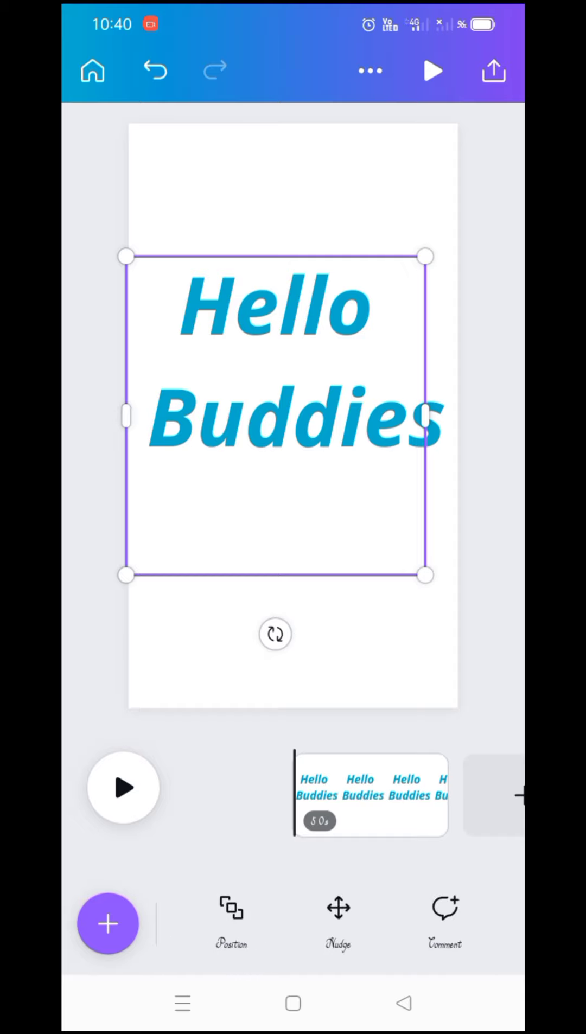
scroll("left", 3)
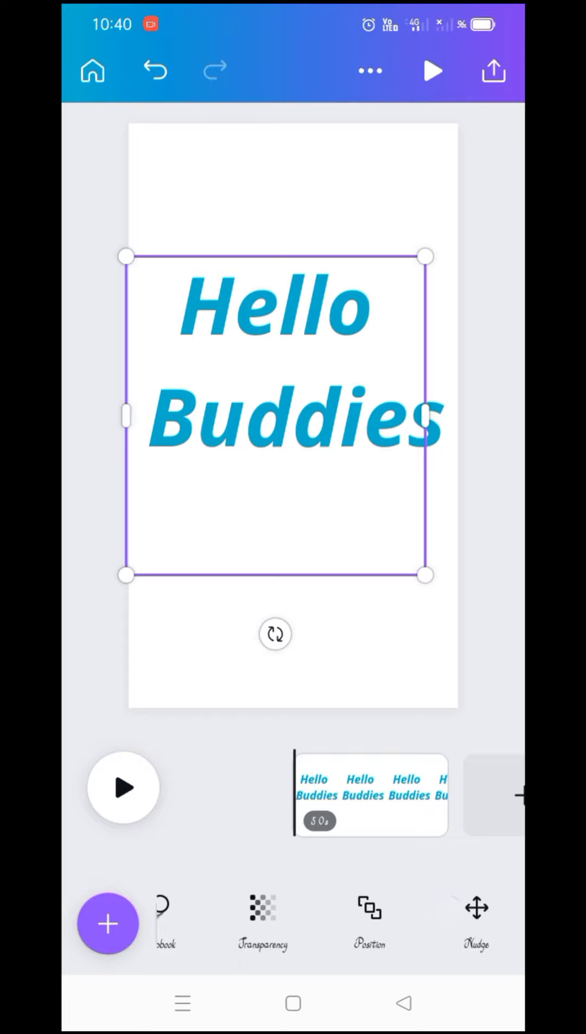
scroll("left", 3)
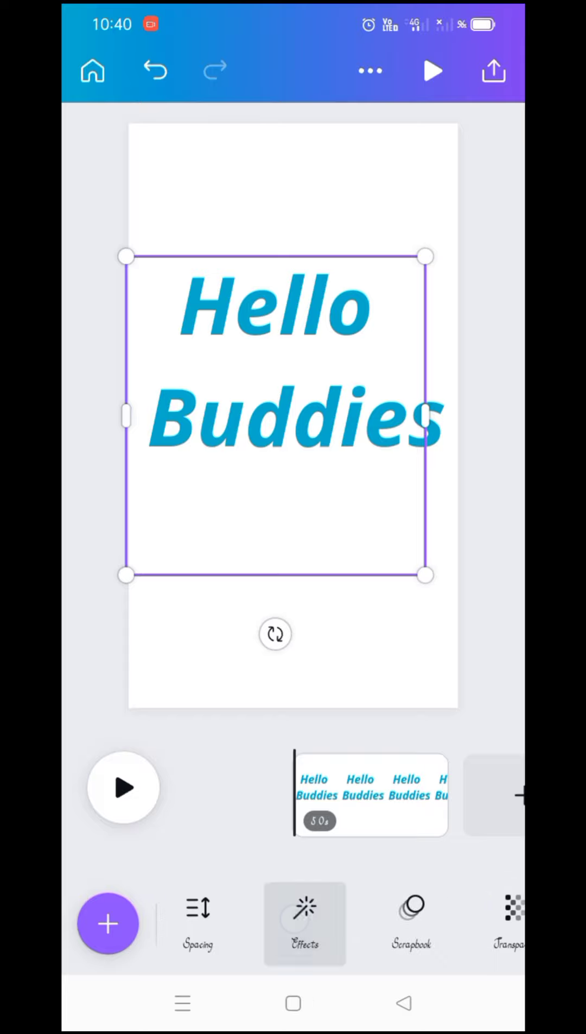
left_click(304, 923)
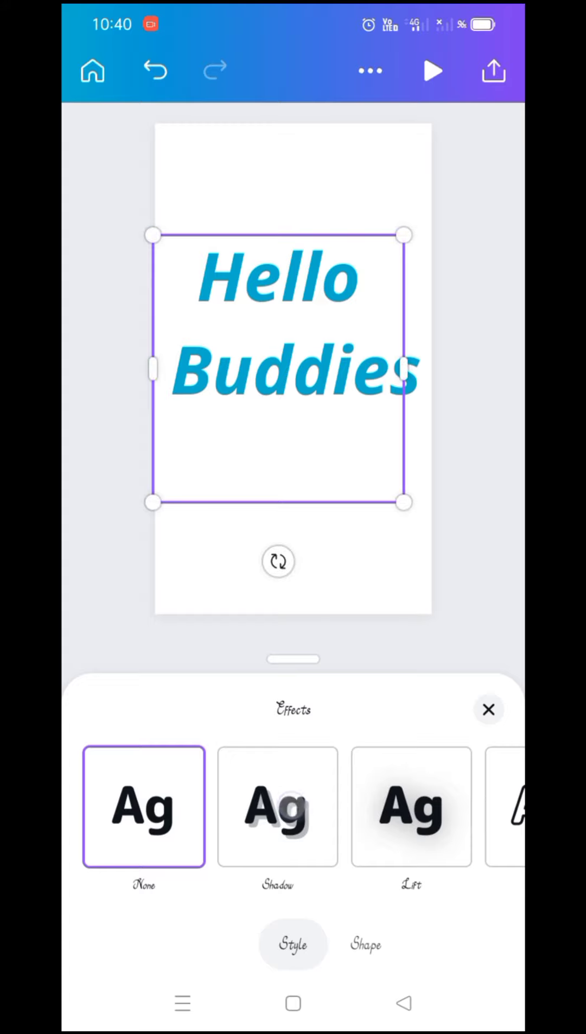
Preview the shadow, Echo, Glitch, Neon and Background effects on the text.
left_click(277, 808)
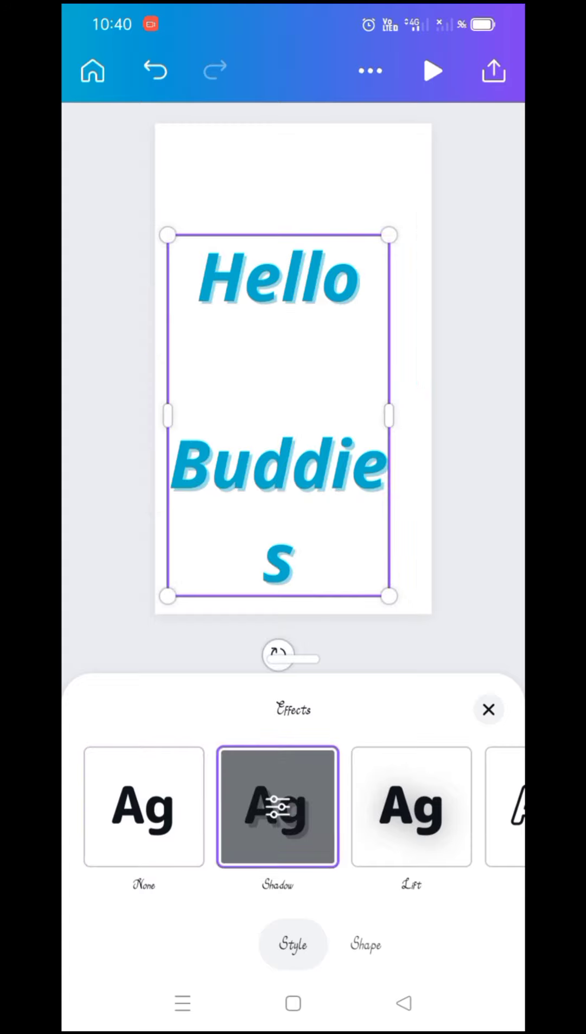
scroll("left", 3)
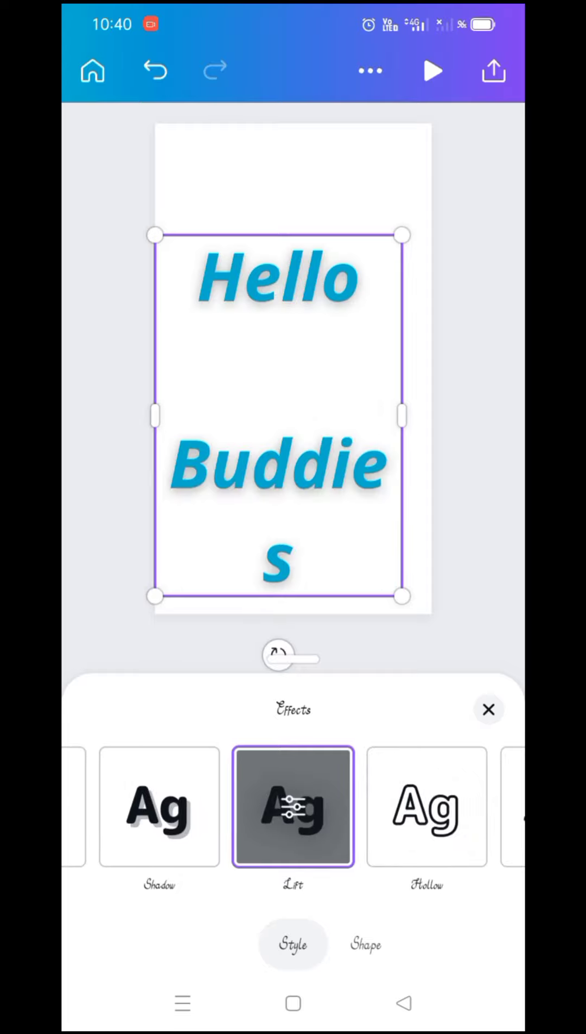
scroll("left", 3)
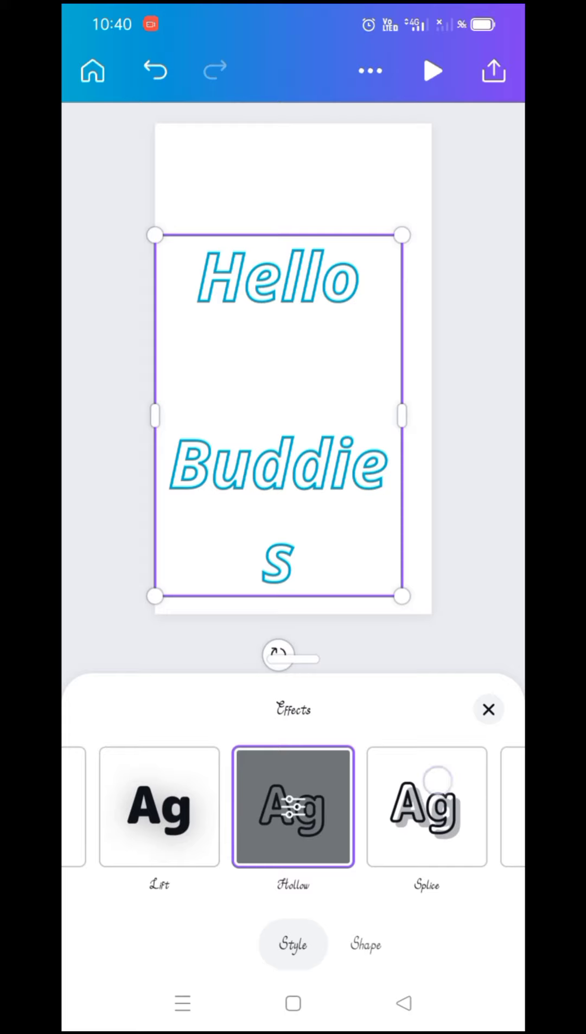
scroll("left", 3)
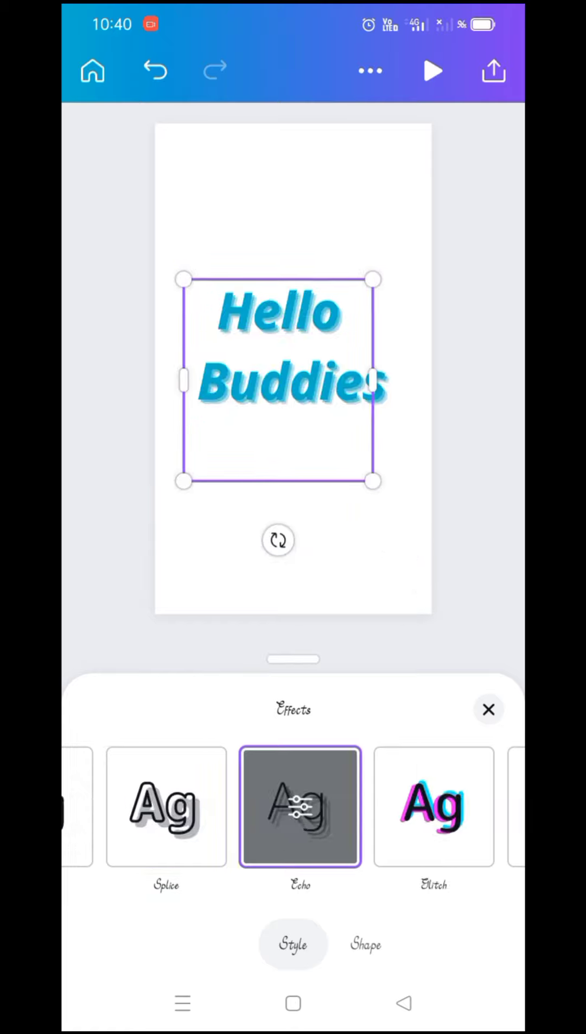
scroll("left", 3)
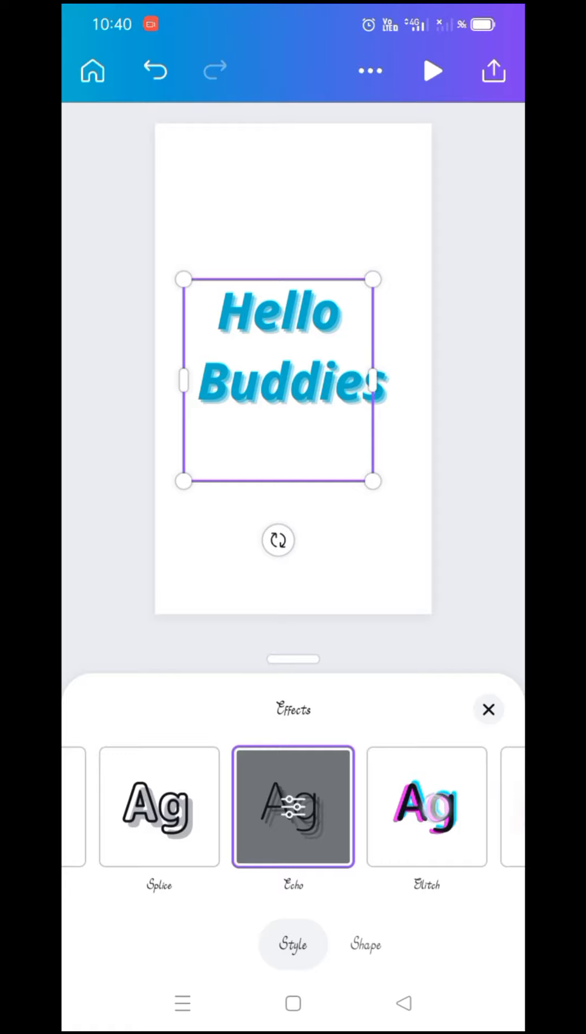
scroll("left", 3)
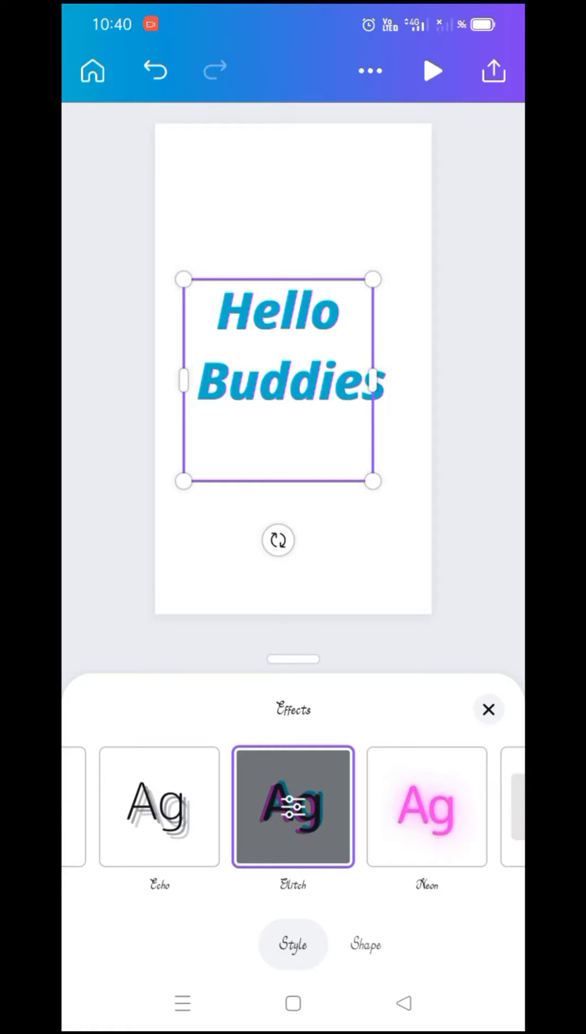
left_click(427, 807)
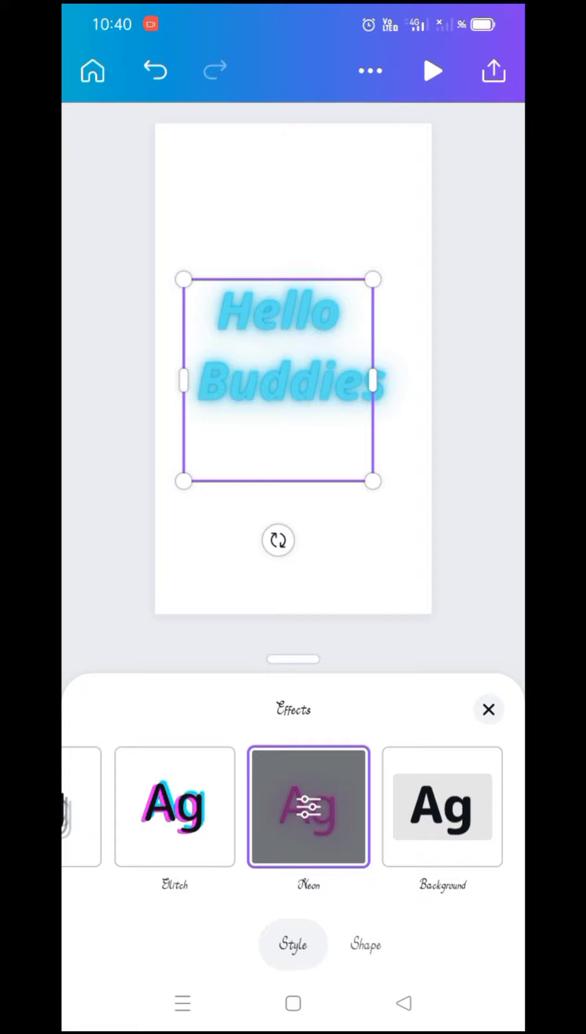
left_click(440, 807)
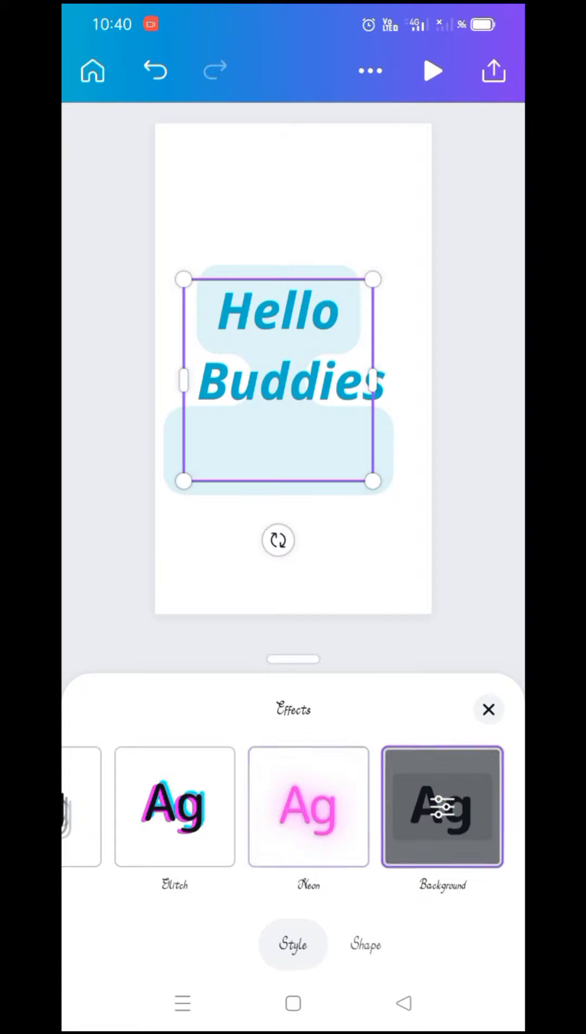
left_click(308, 806)
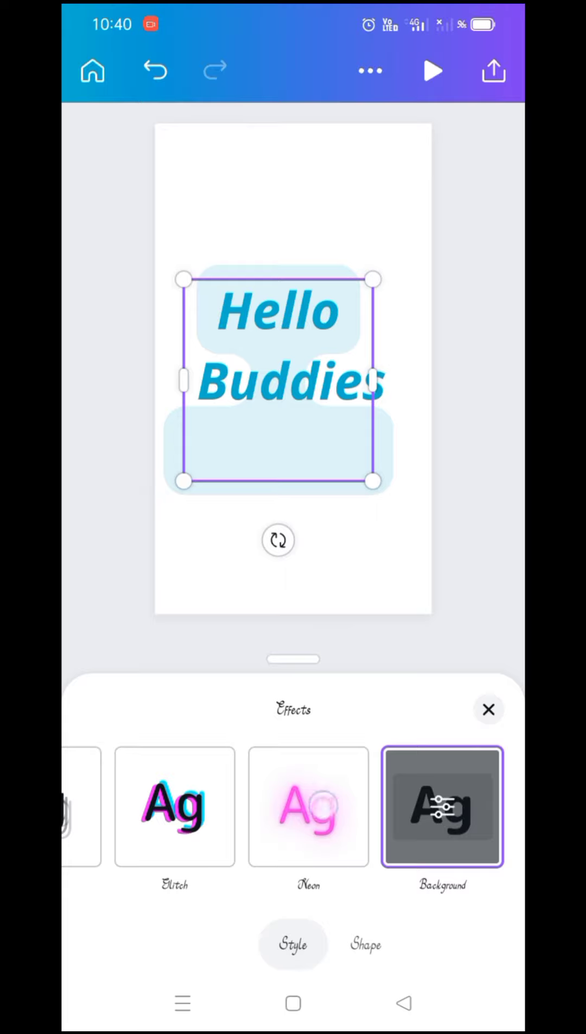
Apply the Splice effect to the text and select the page itself.
scroll("right", 3)
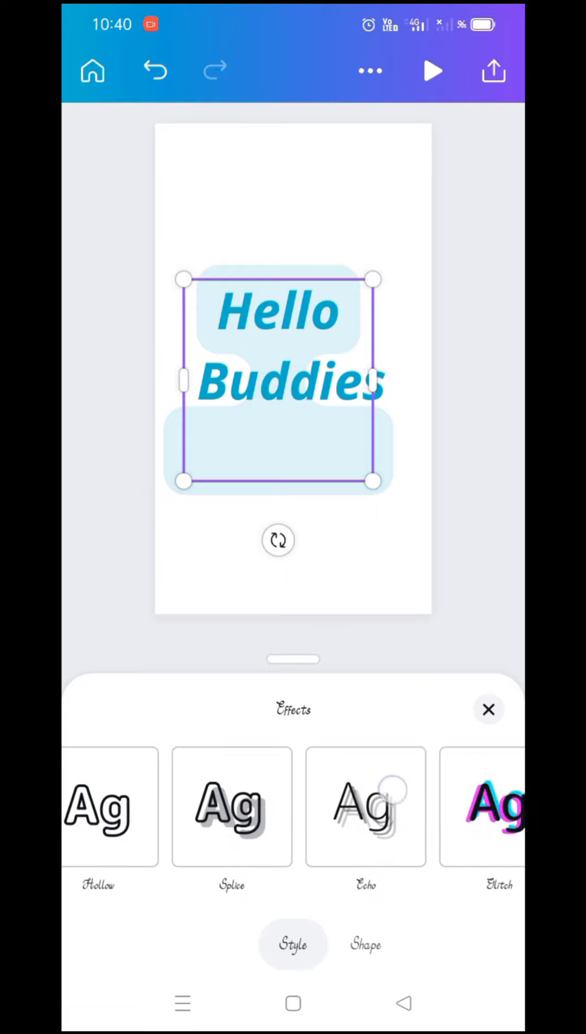
left_click(292, 808)
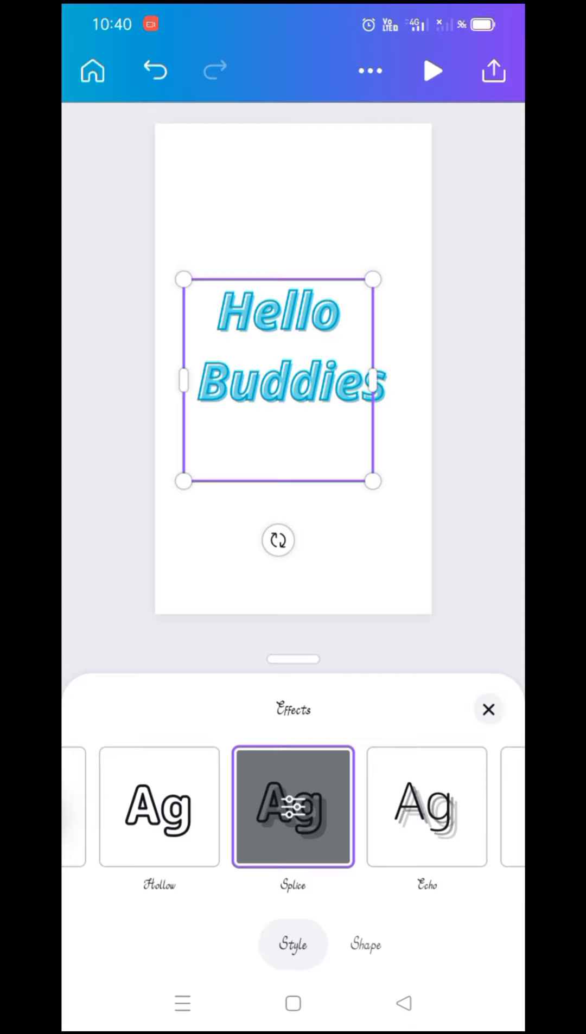
left_click(489, 710)
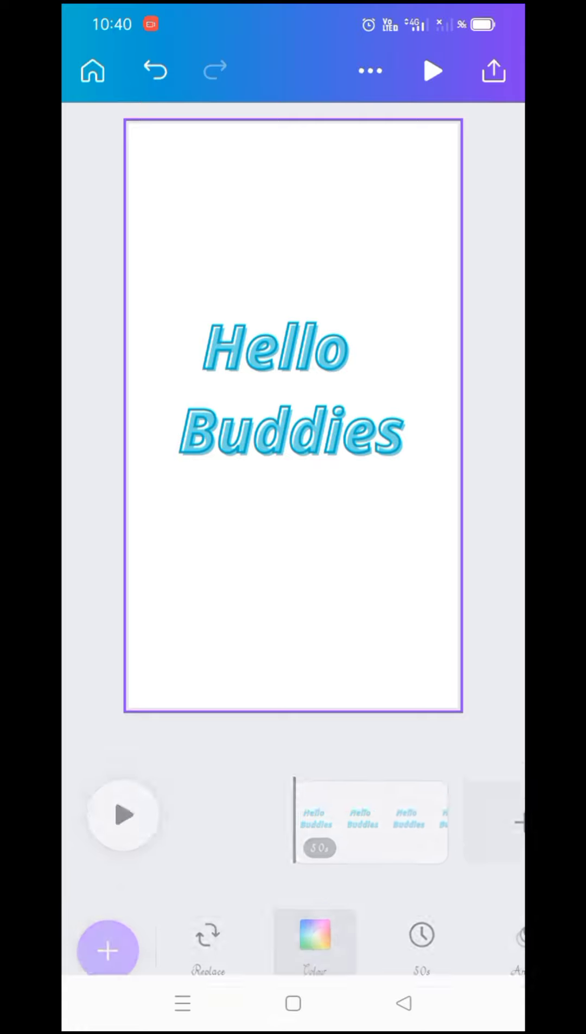
Set the page background to orange after trying teal, keeping the teal text.
left_click(314, 936)
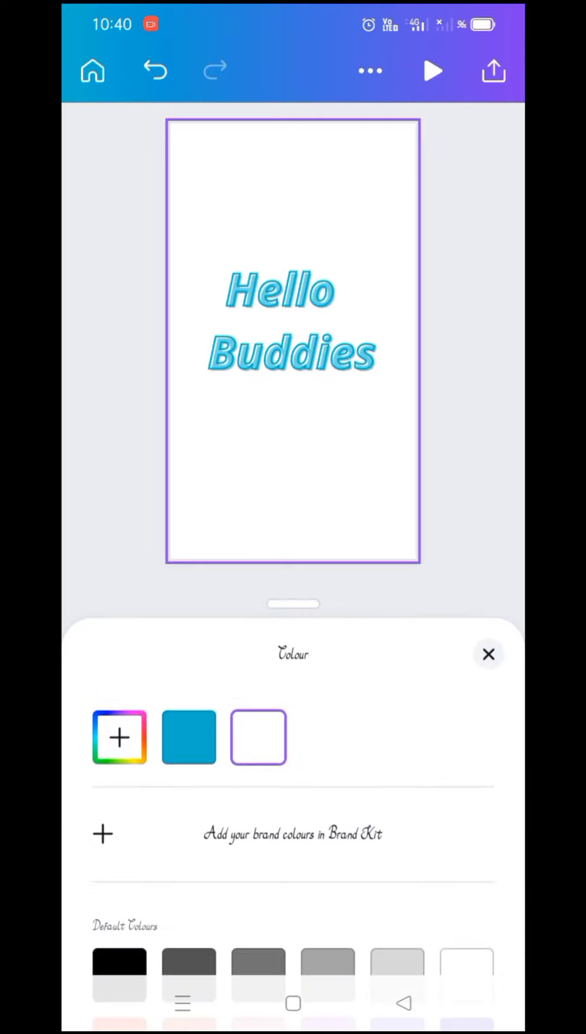
left_click(188, 737)
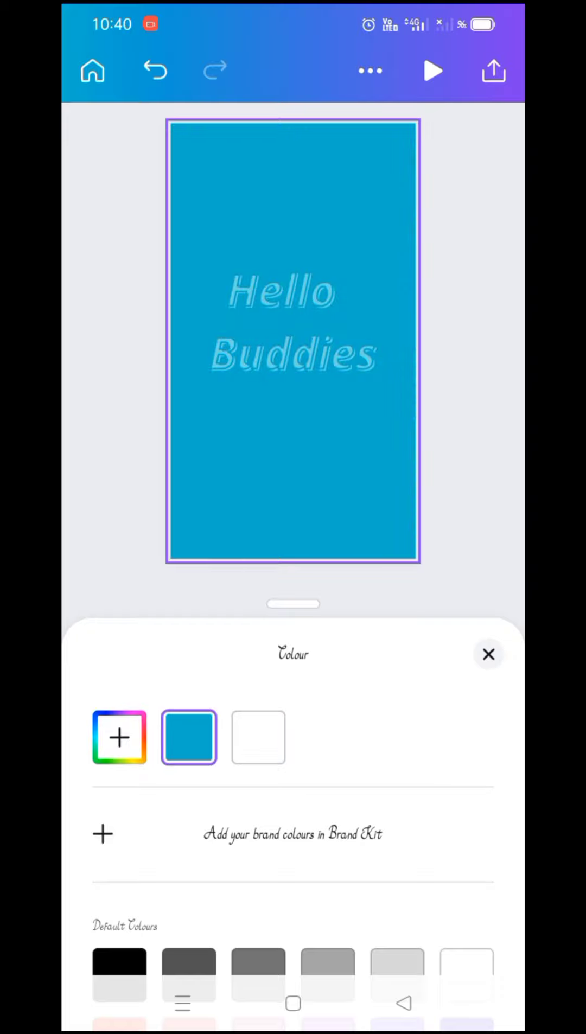
left_click(188, 737)
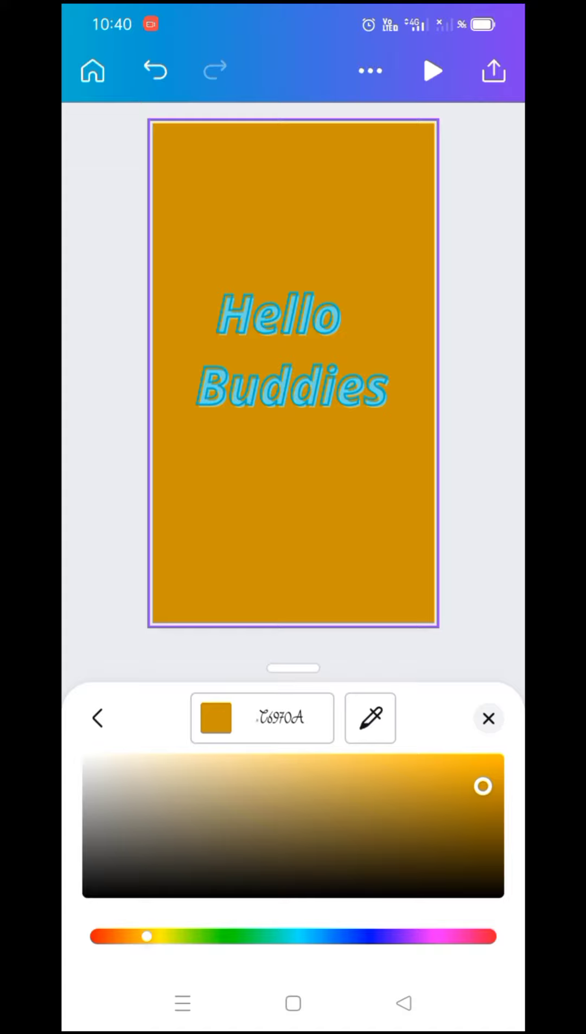
left_click(488, 718)
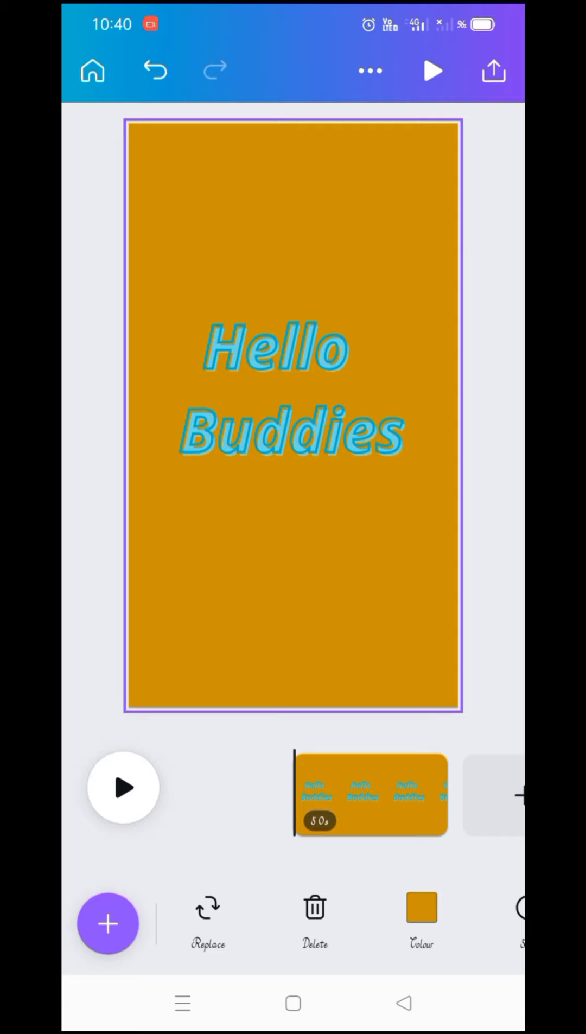
Apply the Typewriter page animation from the Combinations styles and let its preview play.
scroll("left", 3)
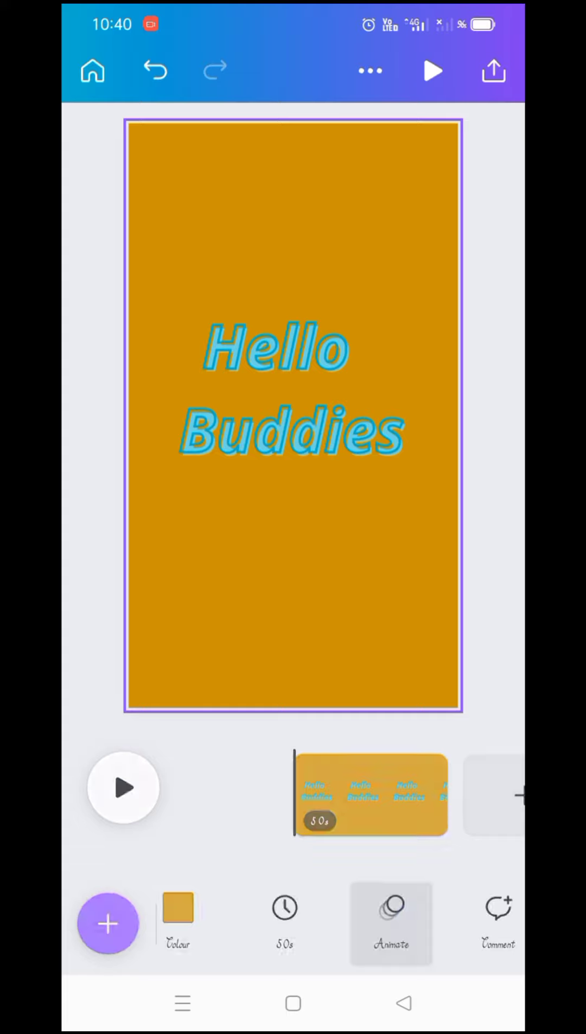
left_click(390, 914)
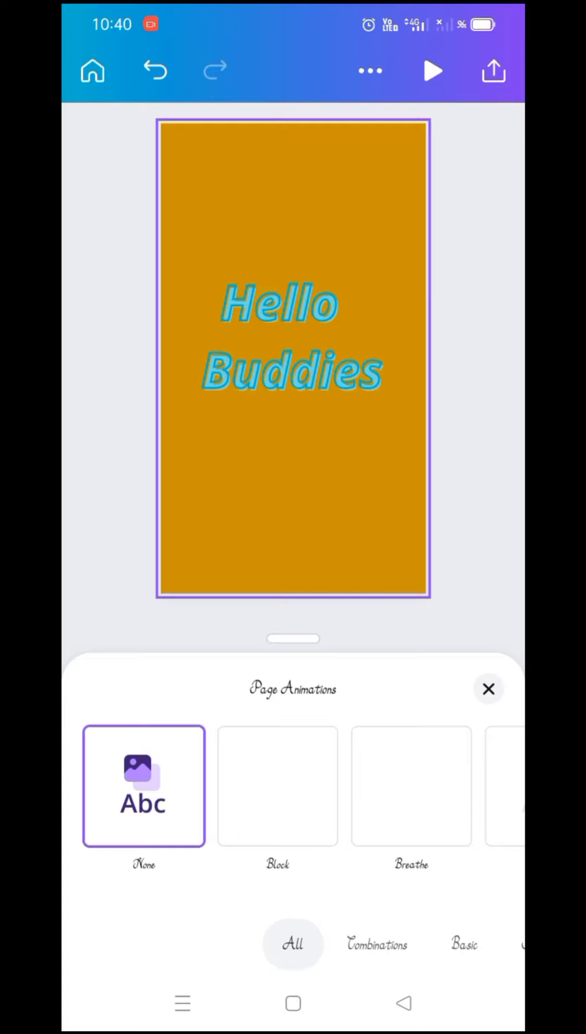
scroll("left", 3)
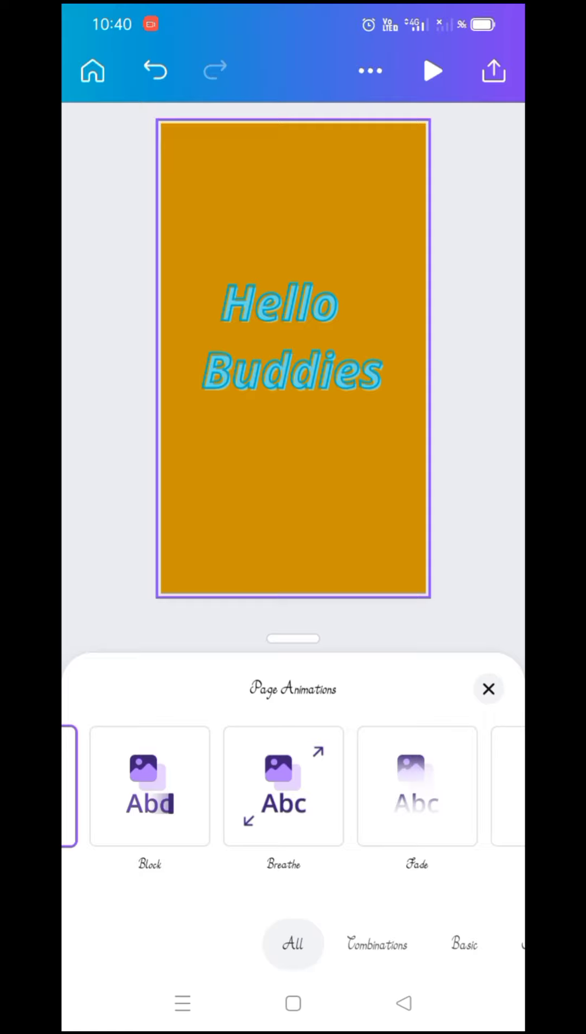
left_click(389, 944)
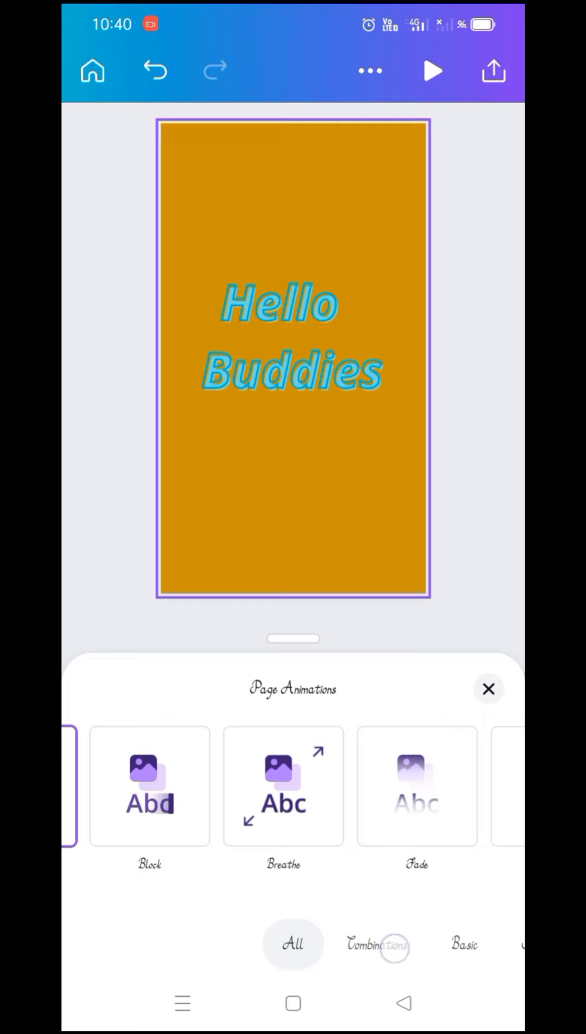
left_click(378, 944)
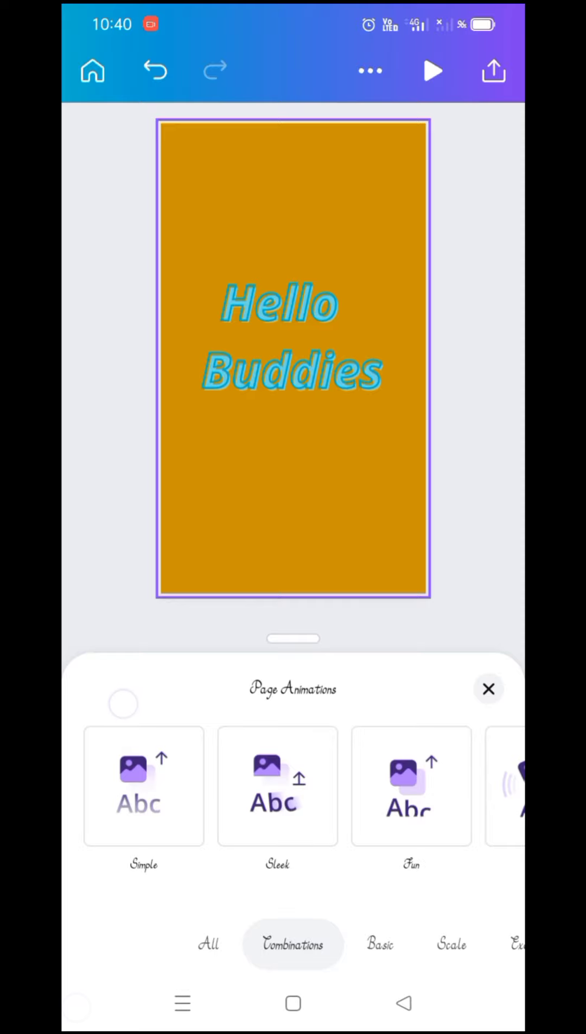
left_click(488, 690)
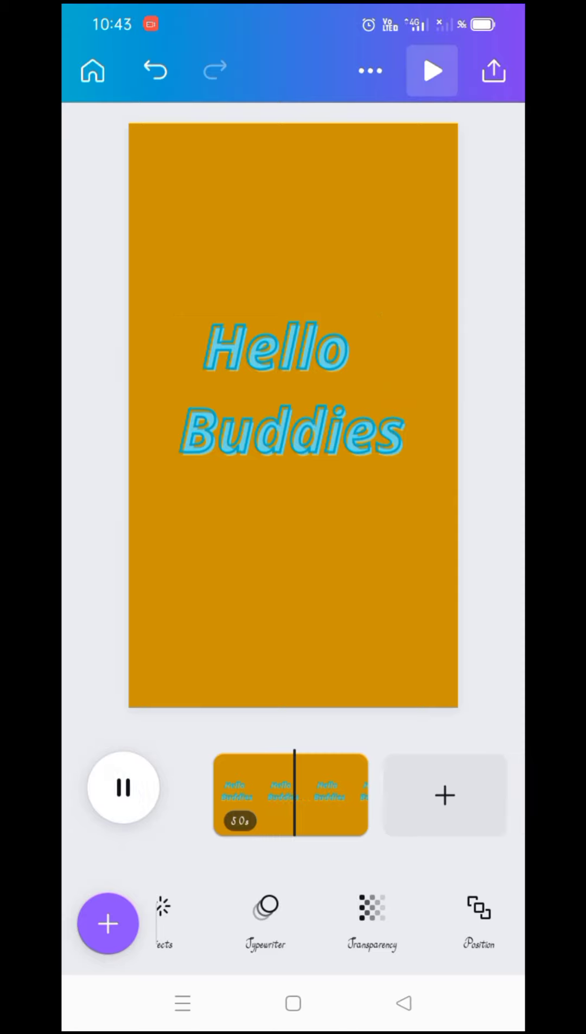
Stop the animation playback and select the Hello Buddies text.
left_click(122, 788)
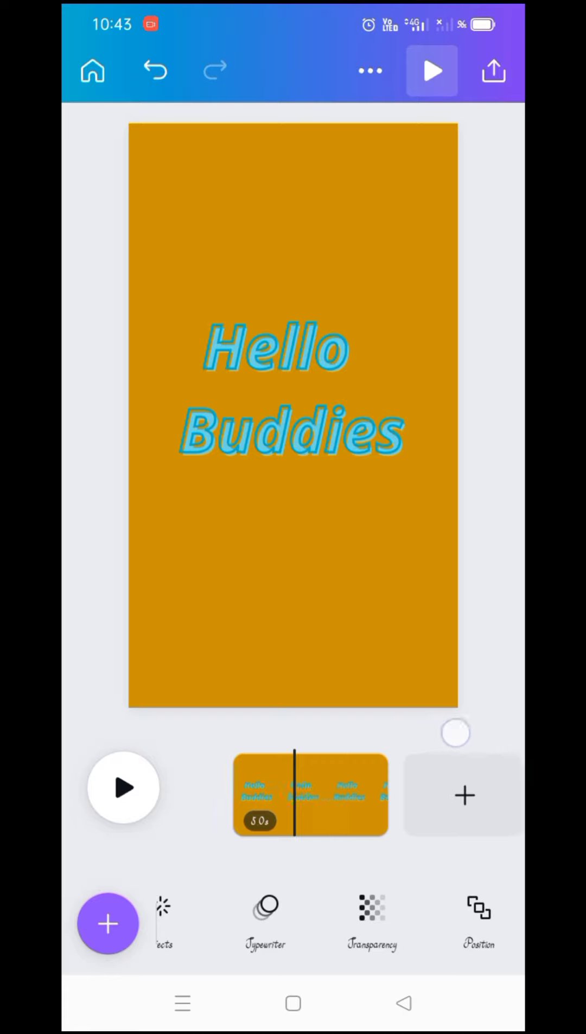
left_click(123, 787)
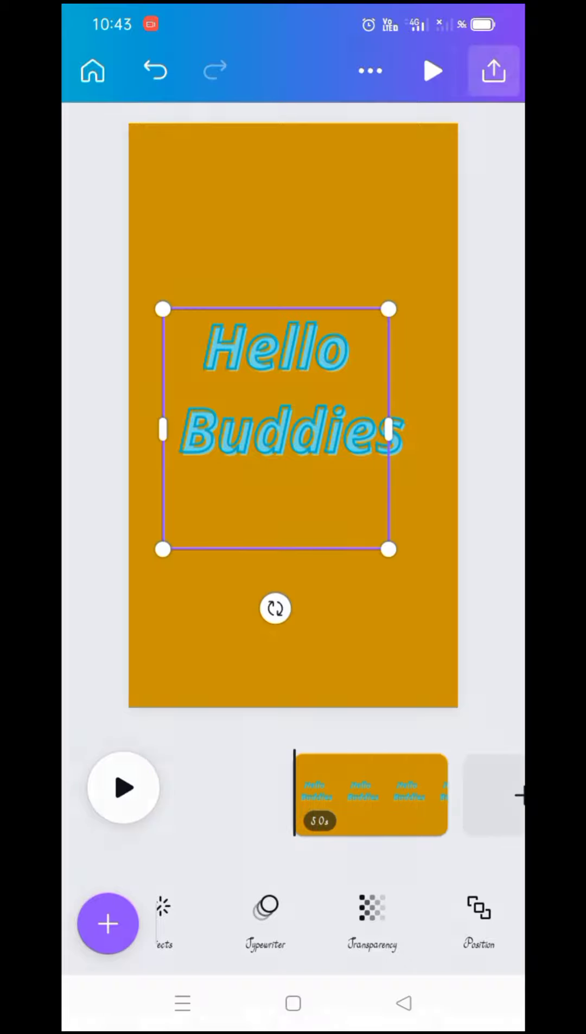
Export the design via Share as an MP4 Video download.
left_click(493, 72)
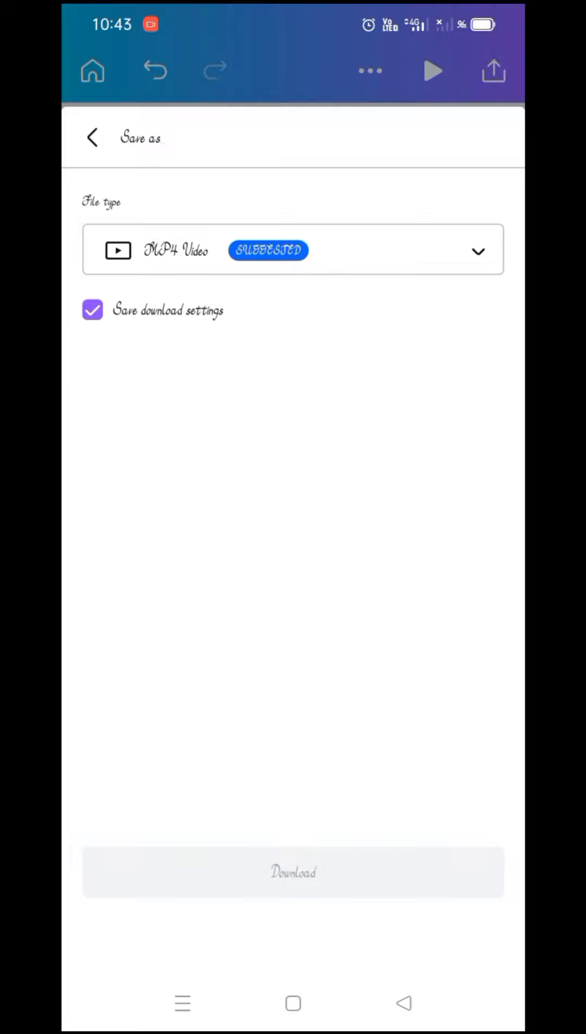
left_click(293, 871)
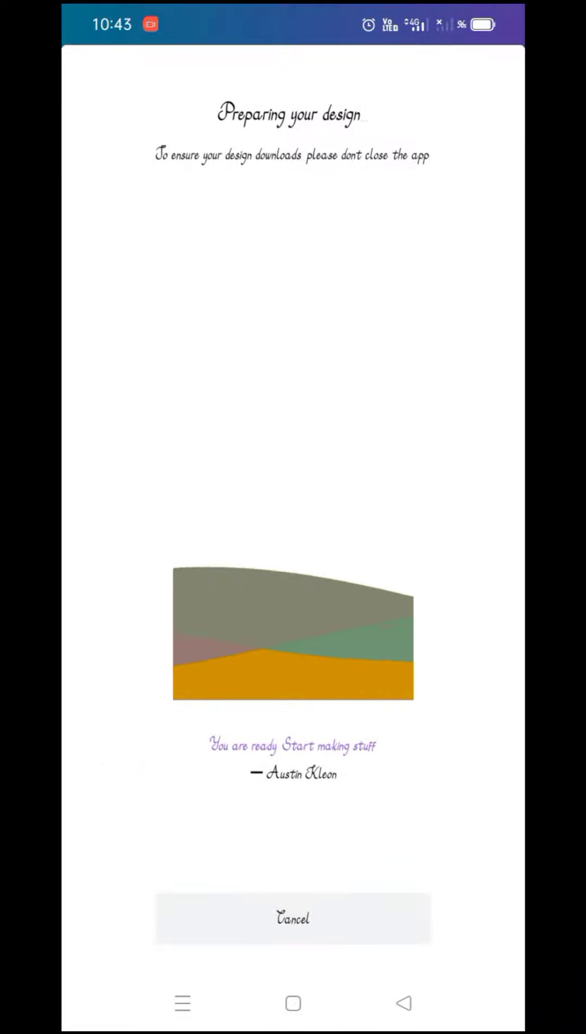